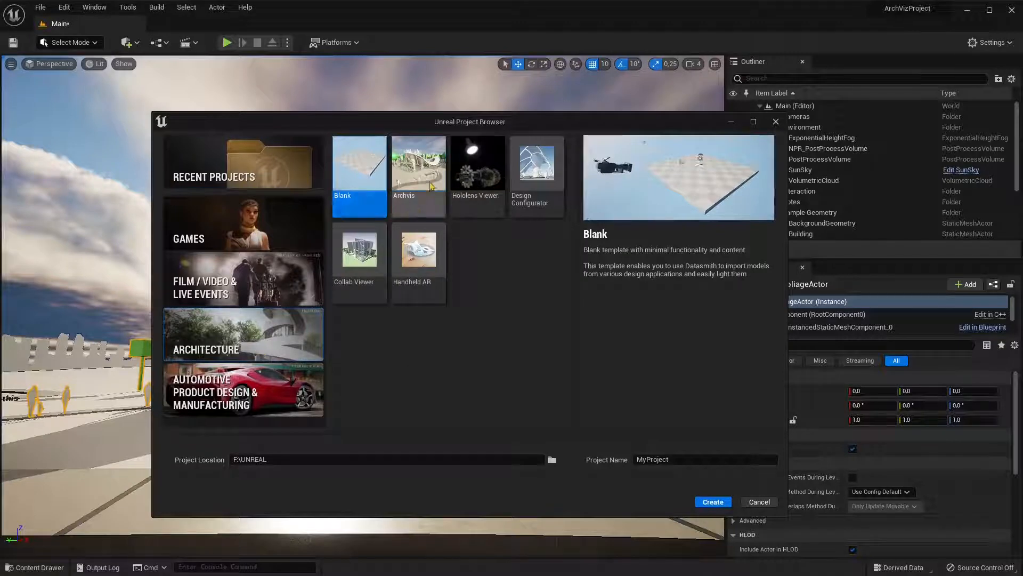
Preview the Archvis architecture template, then return to the Architecture template list.
click(418, 163)
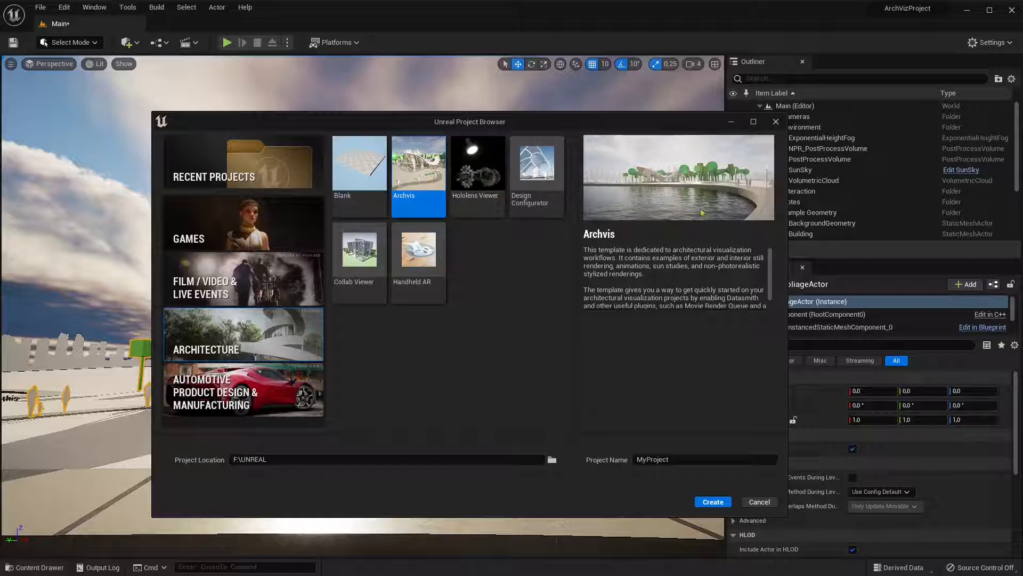
mouse_move(681, 286)
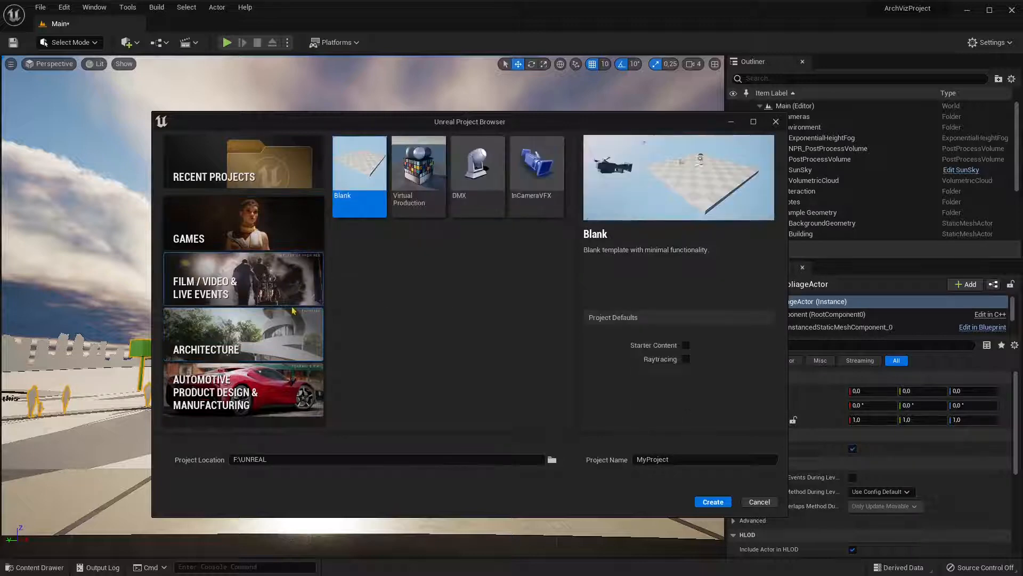
click(242, 161)
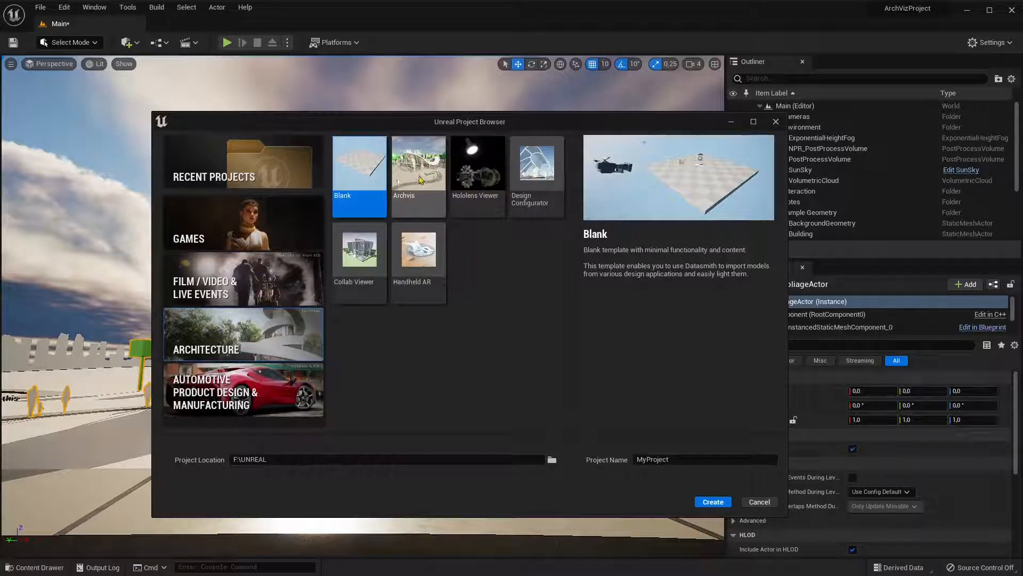
mouse_move(428, 177)
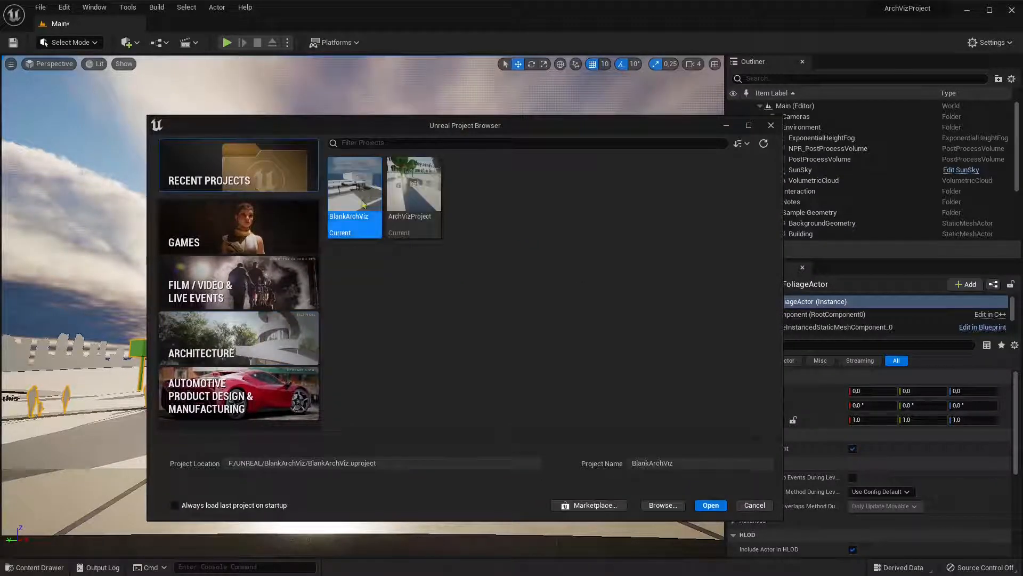
Cancel the Project Browser to show engine 5.0.1 and the ArchViz projects in the library.
click(412, 195)
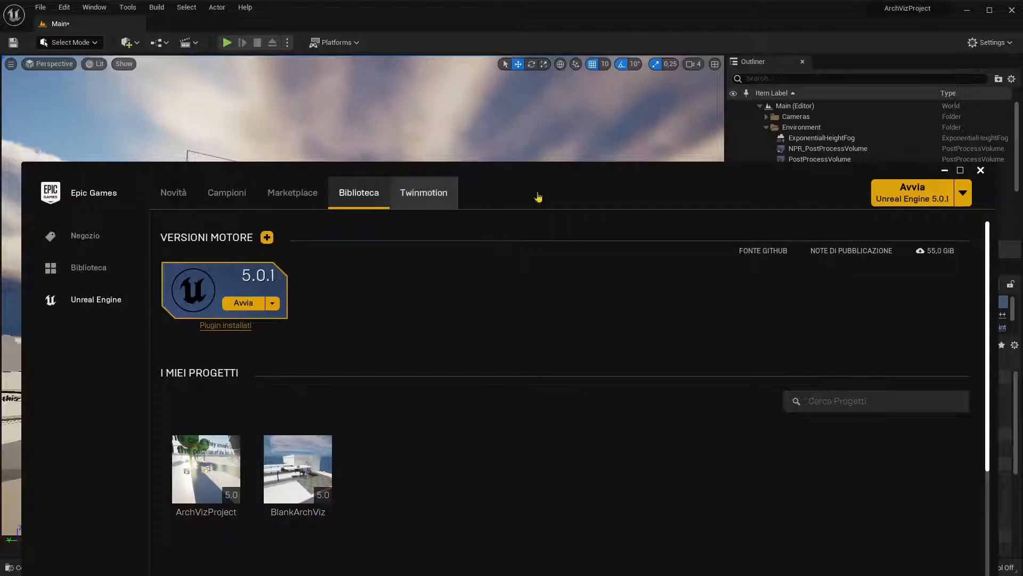
Search the Marketplace for 'twinm', scroll the results, and open the Twinmotion EDU 2022.1.2 page.
click(293, 192)
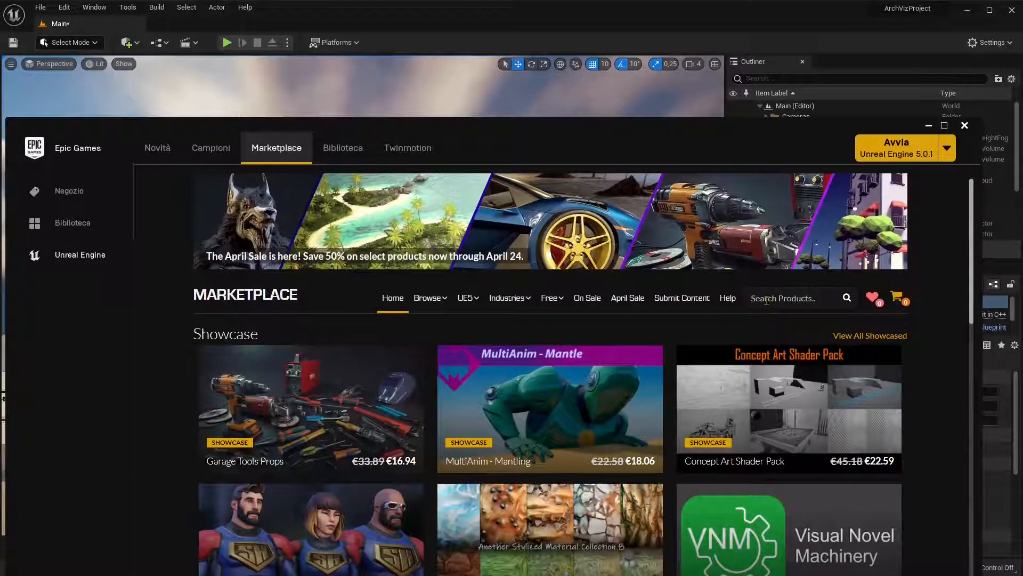
text(twinmotion)
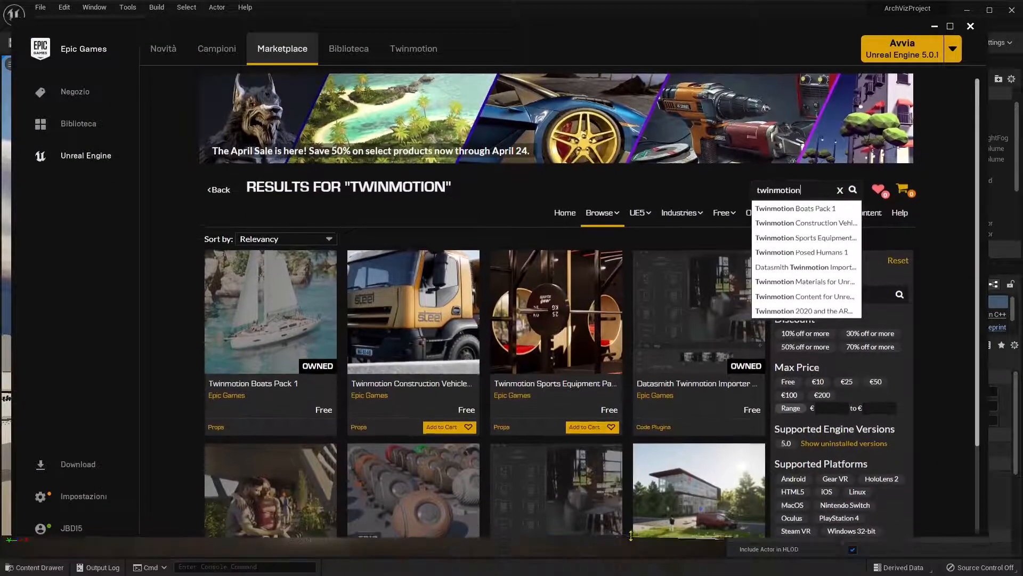
scroll(down, 3)
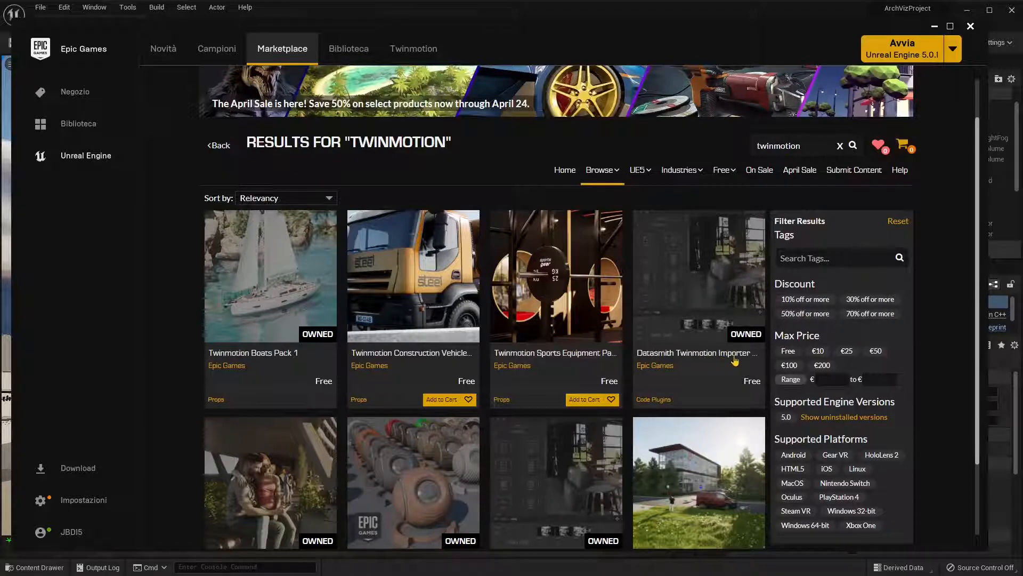
mouse_move(693, 294)
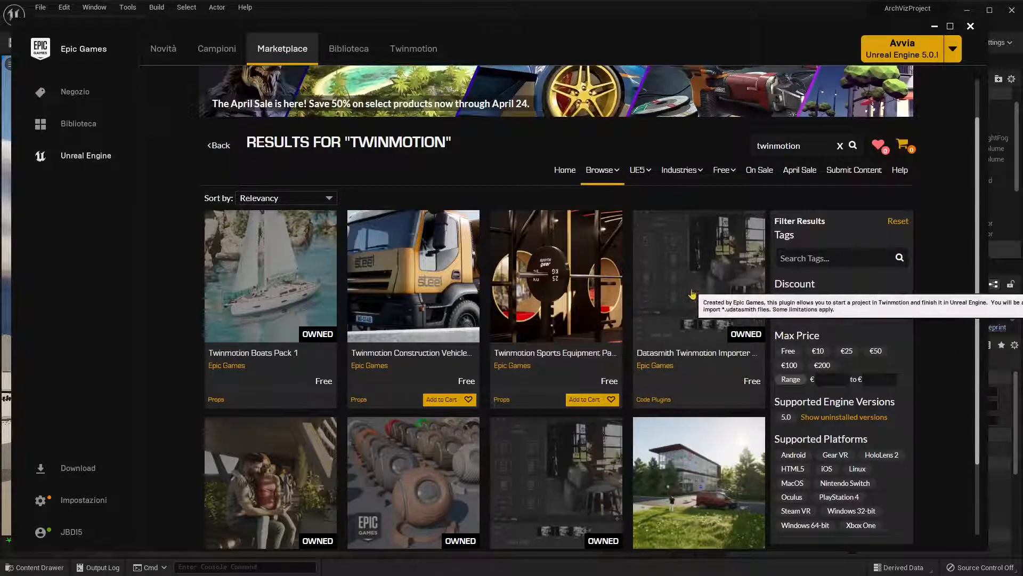
scroll(down, 3)
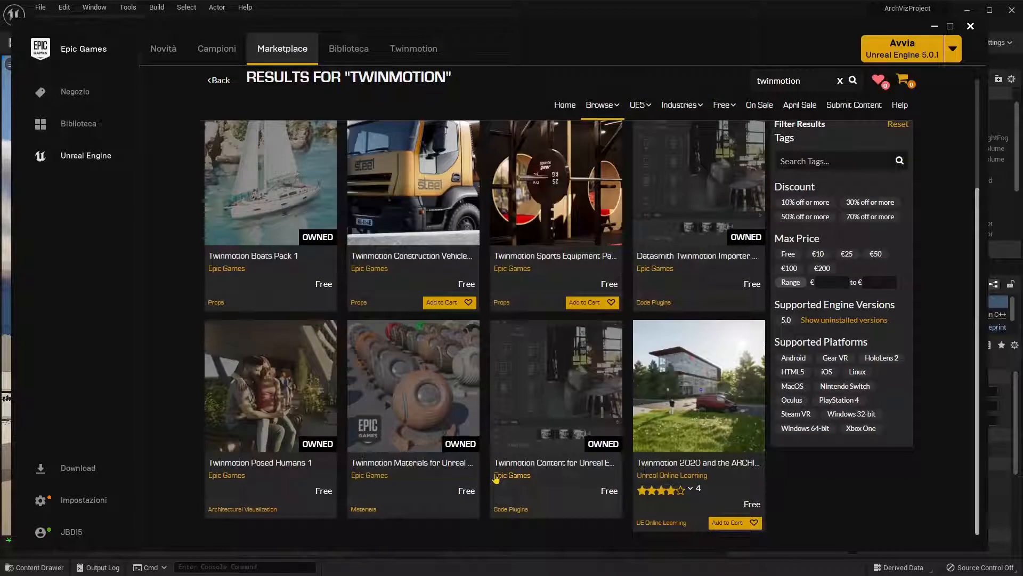
mouse_move(586, 471)
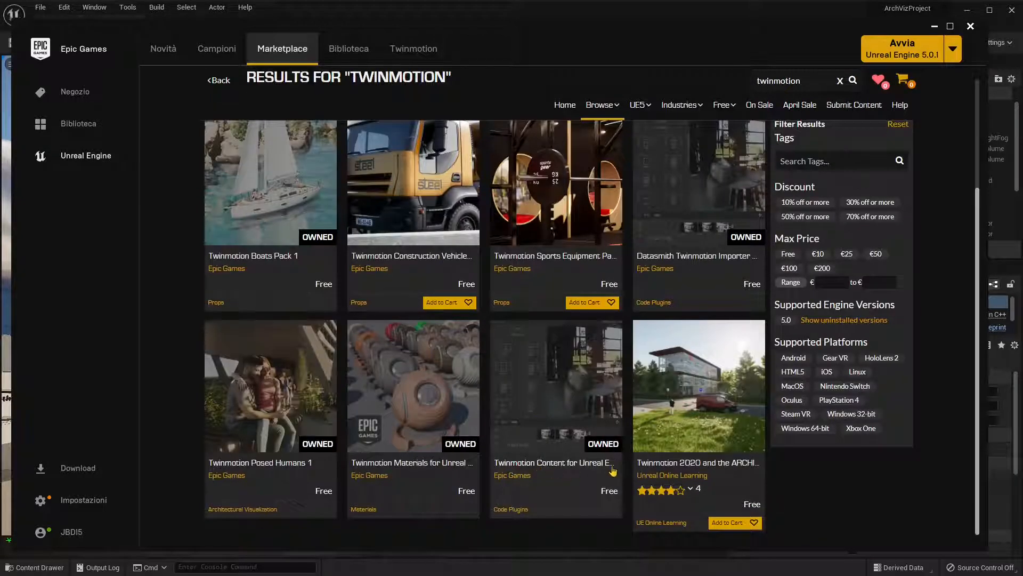
click(413, 49)
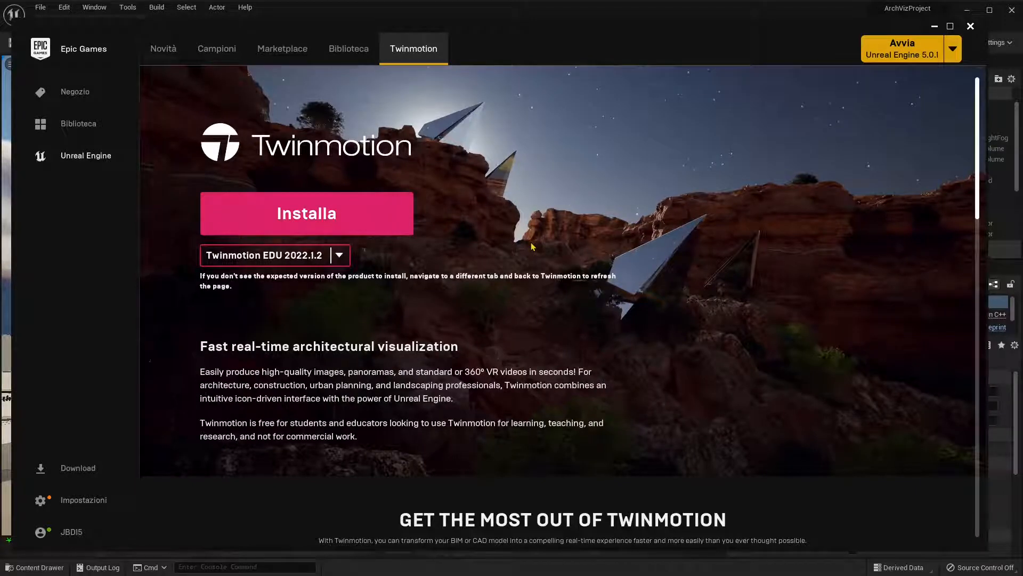
mouse_move(413, 287)
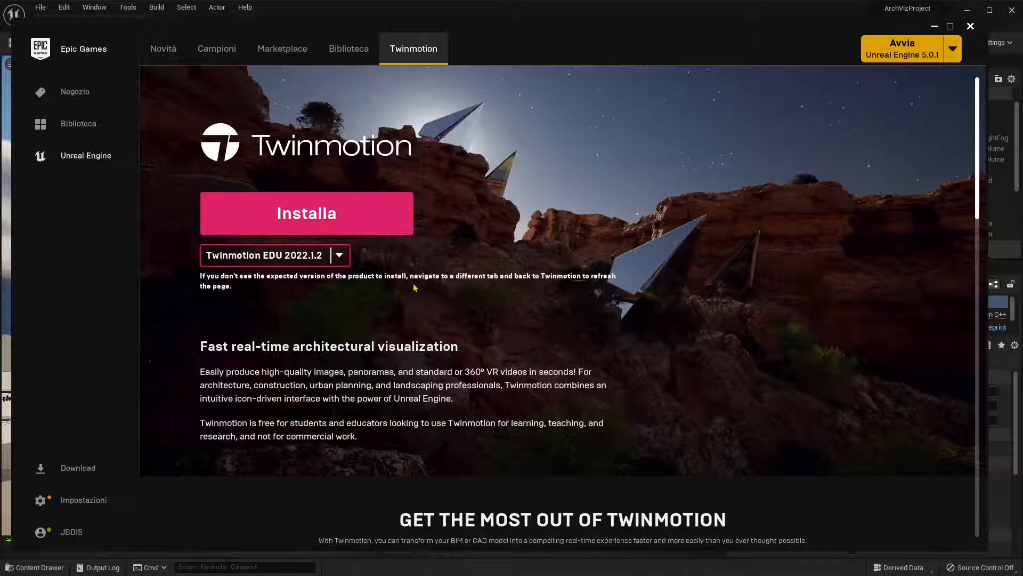
mouse_move(131, 36)
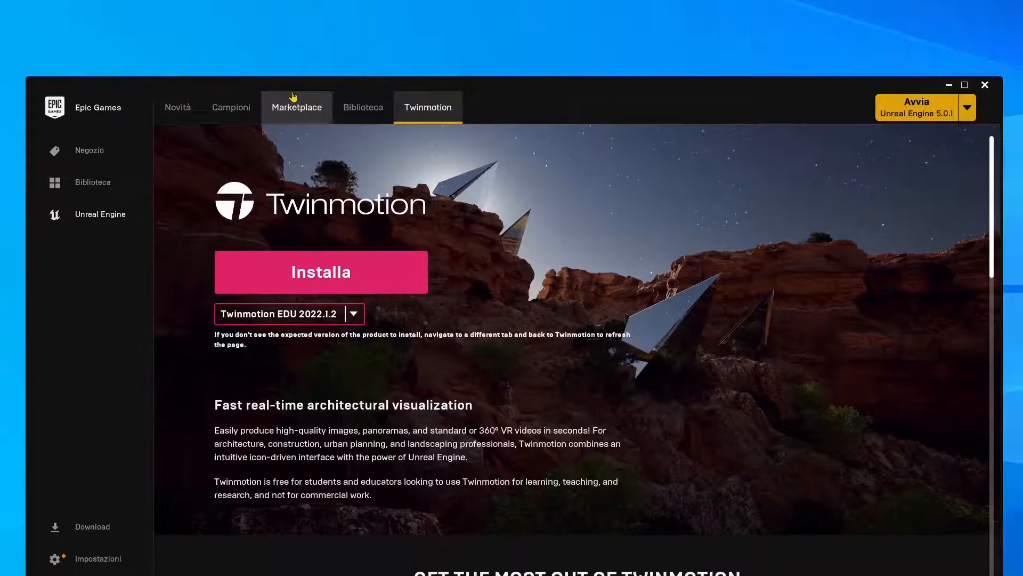
click(916, 107)
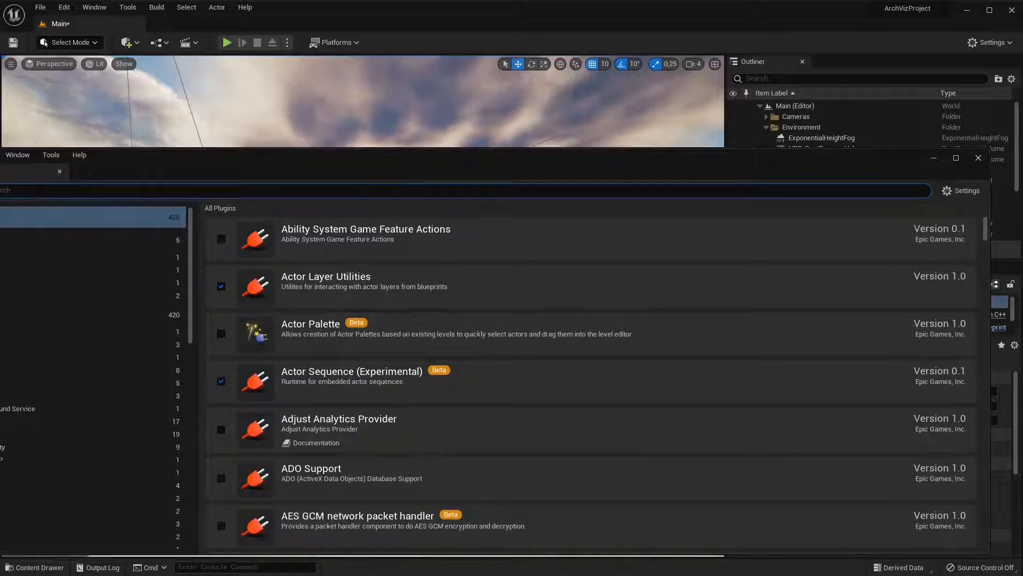
Filter plugins by 'datasmith', enable the Datasmith Twinmotion Importer, and close the window.
text(d)
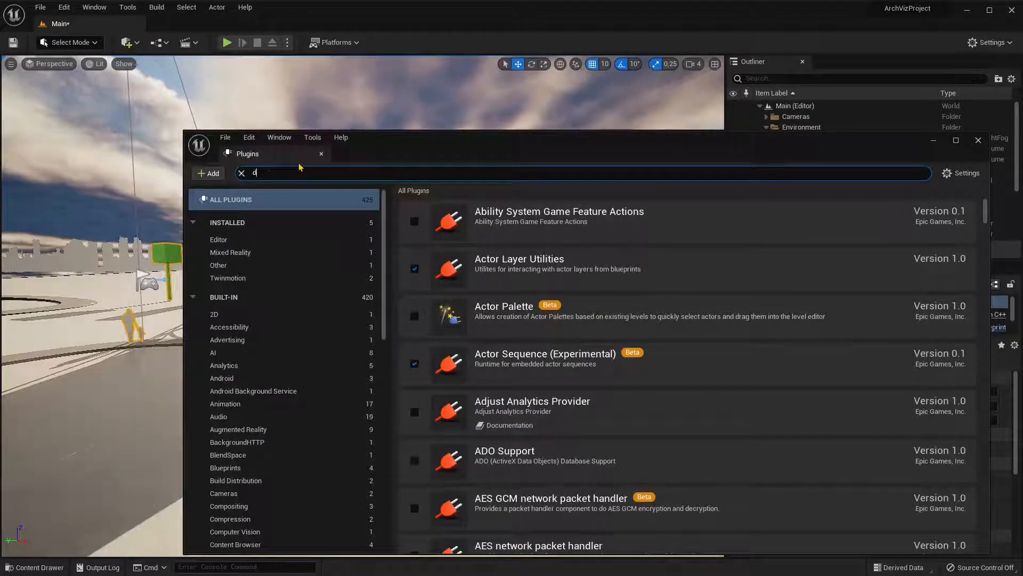
text(atasmith)
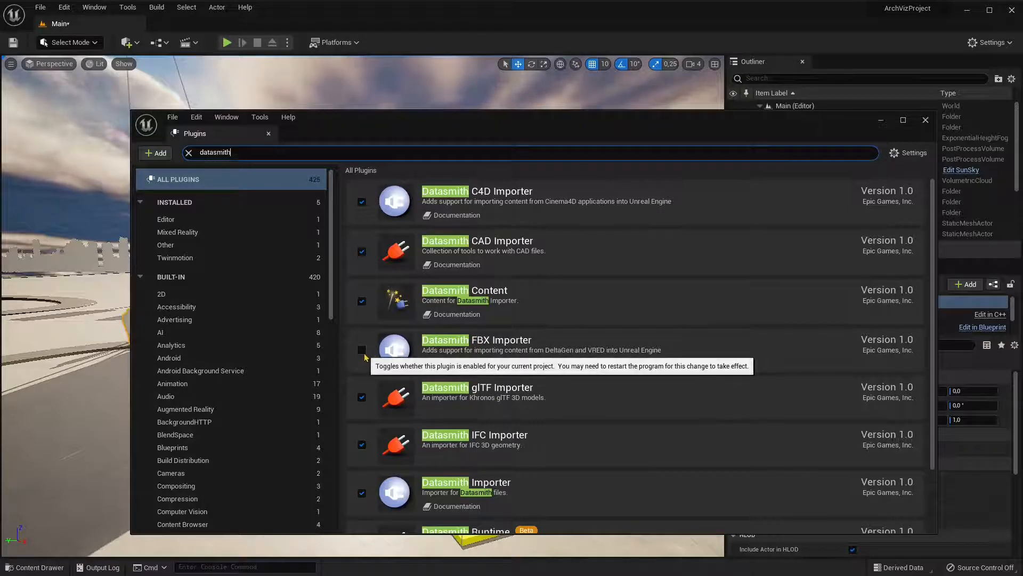
click(361, 349)
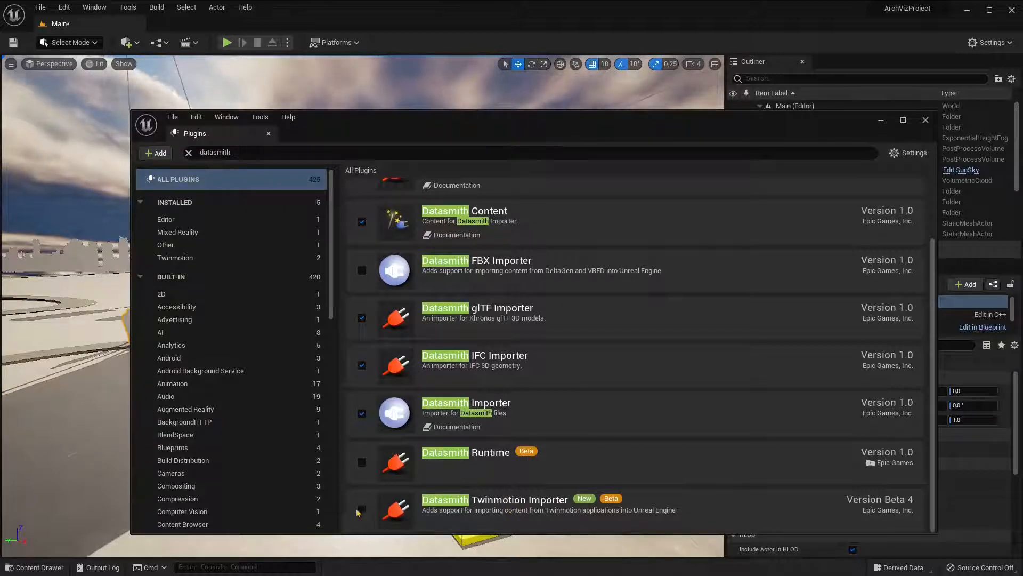
click(361, 509)
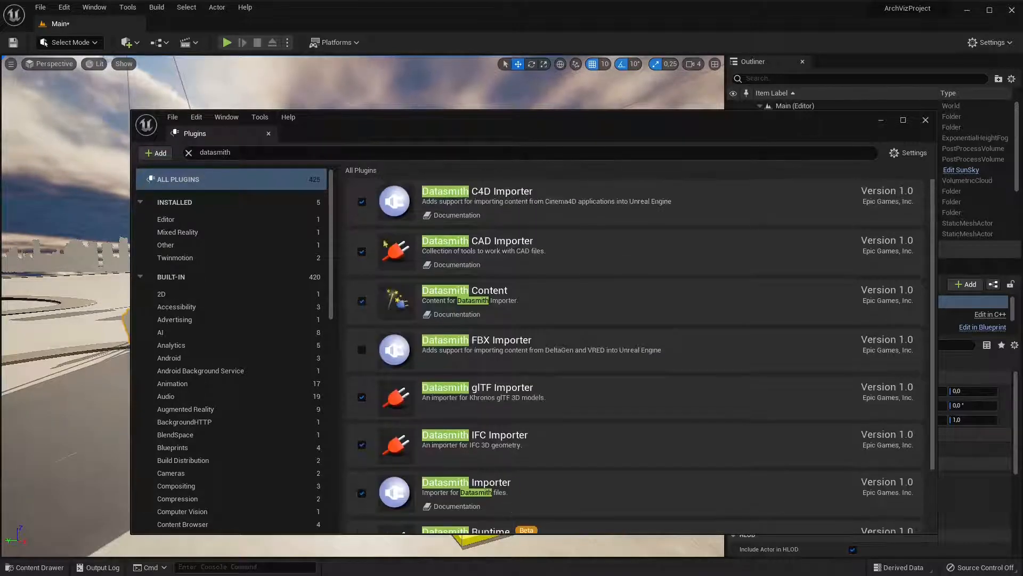
click(925, 120)
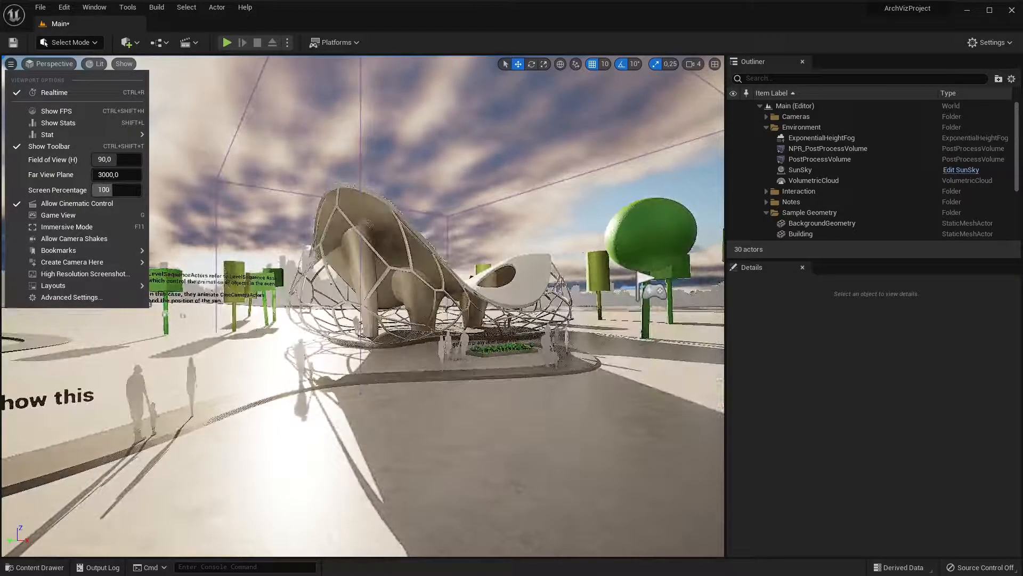
click(58, 250)
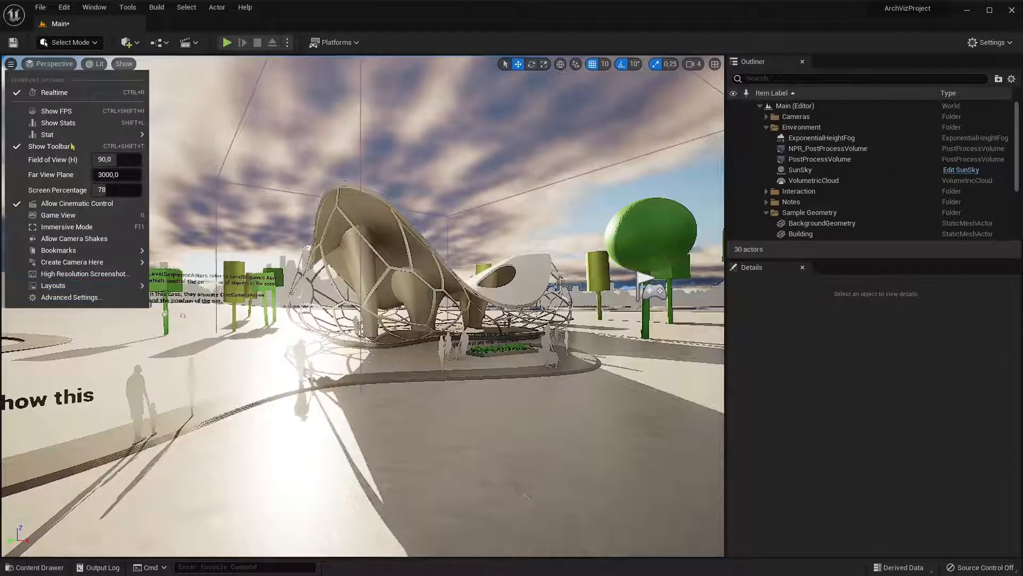
click(51, 63)
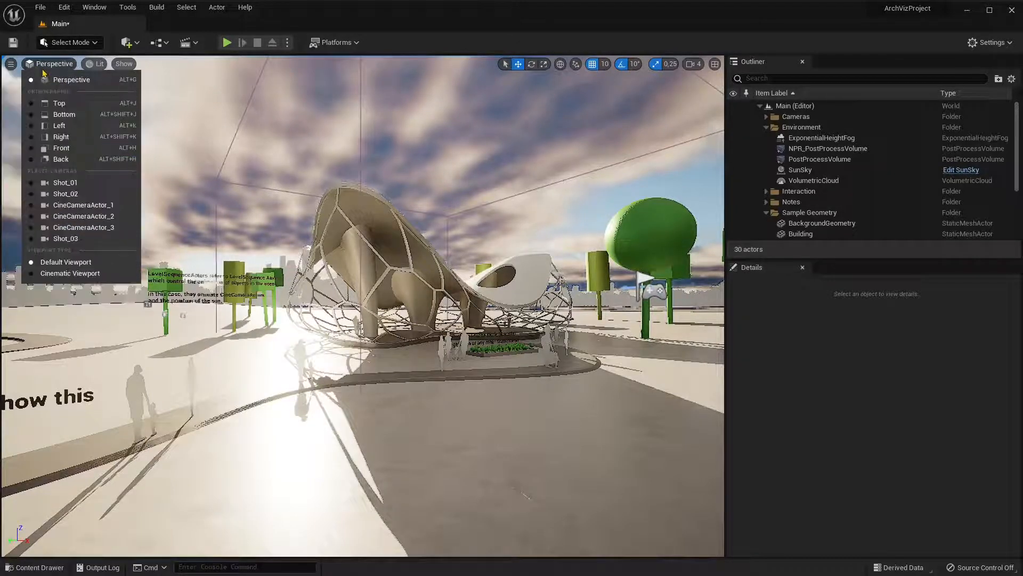
click(97, 63)
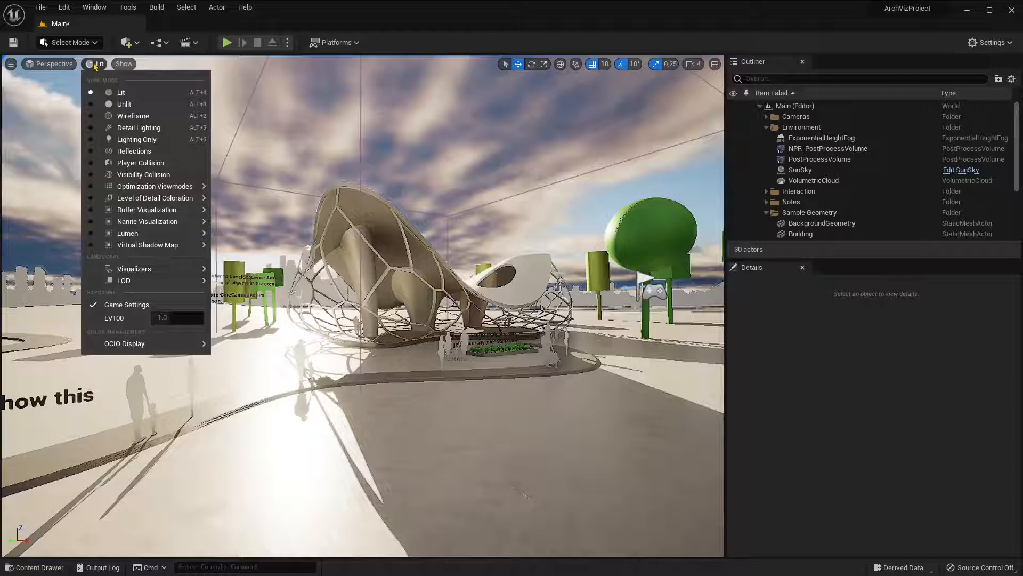
click(123, 64)
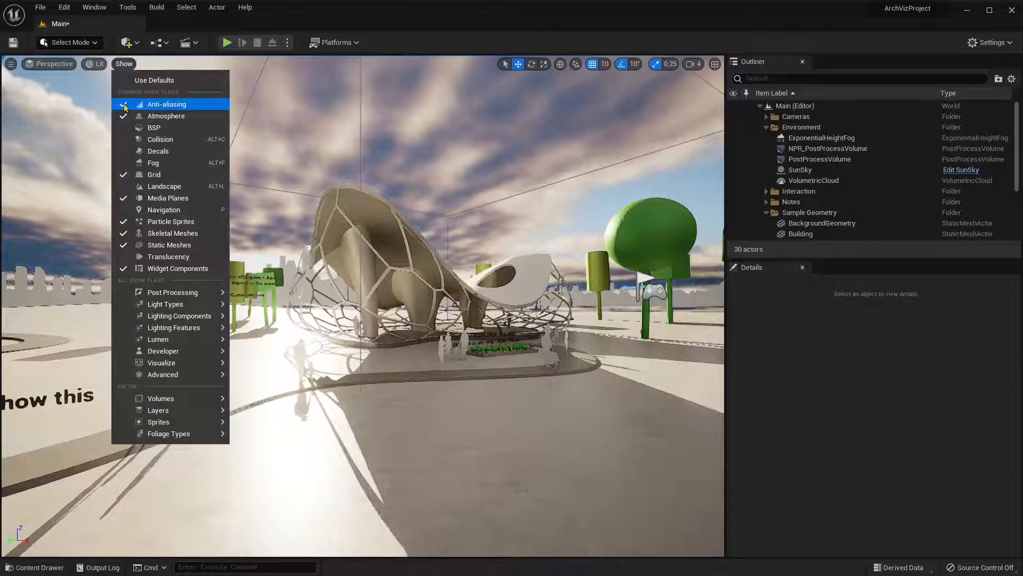
click(167, 104)
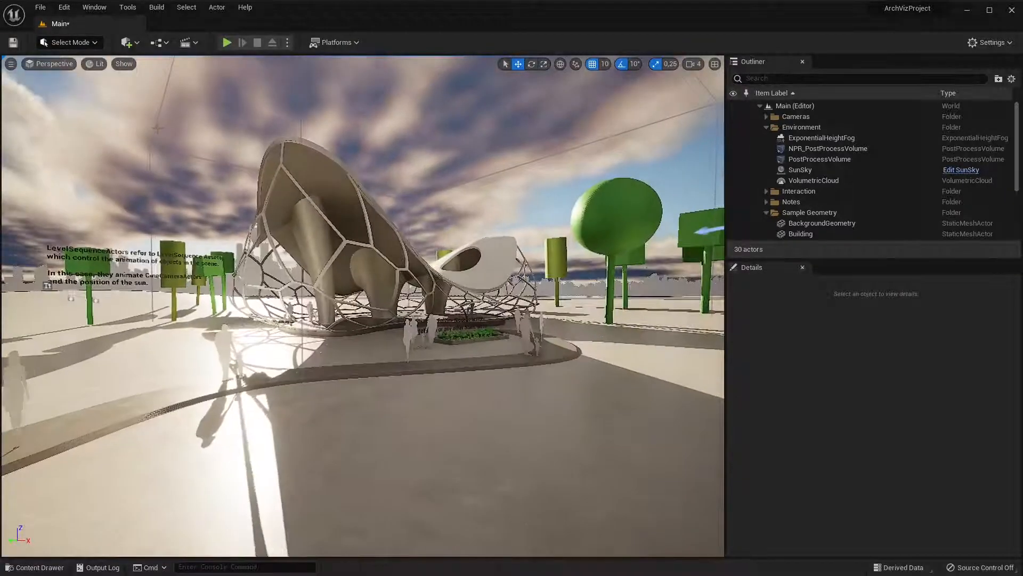
click(11, 63)
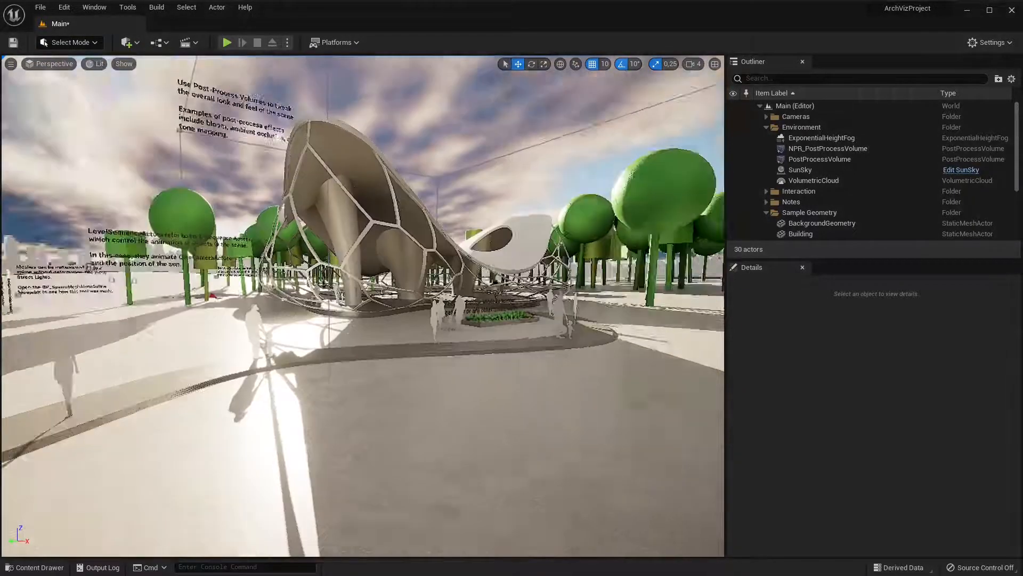
click(11, 64)
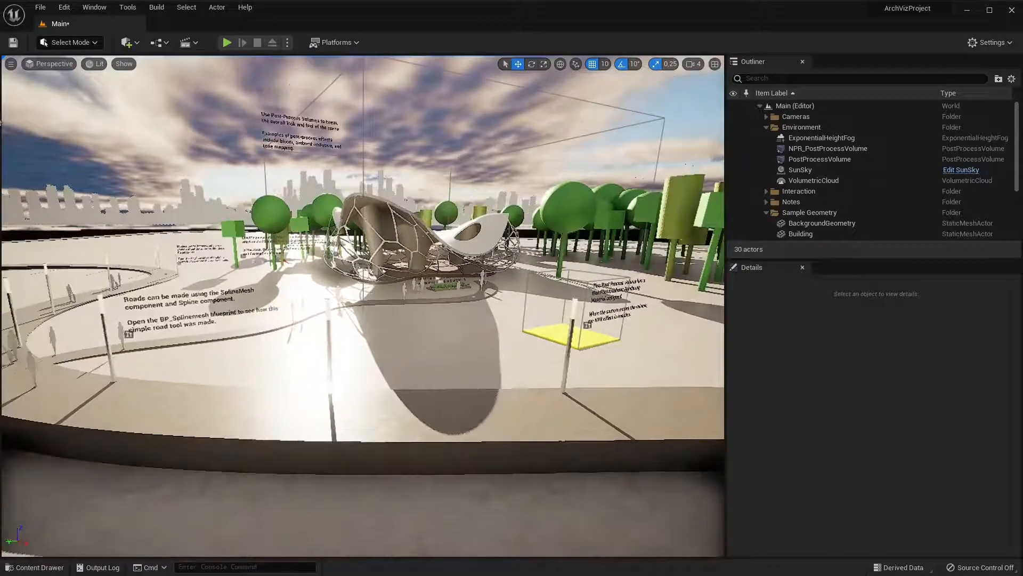
Set the viewport Far View Plane to 6000,013184 and start a Play In Editor session.
click(12, 63)
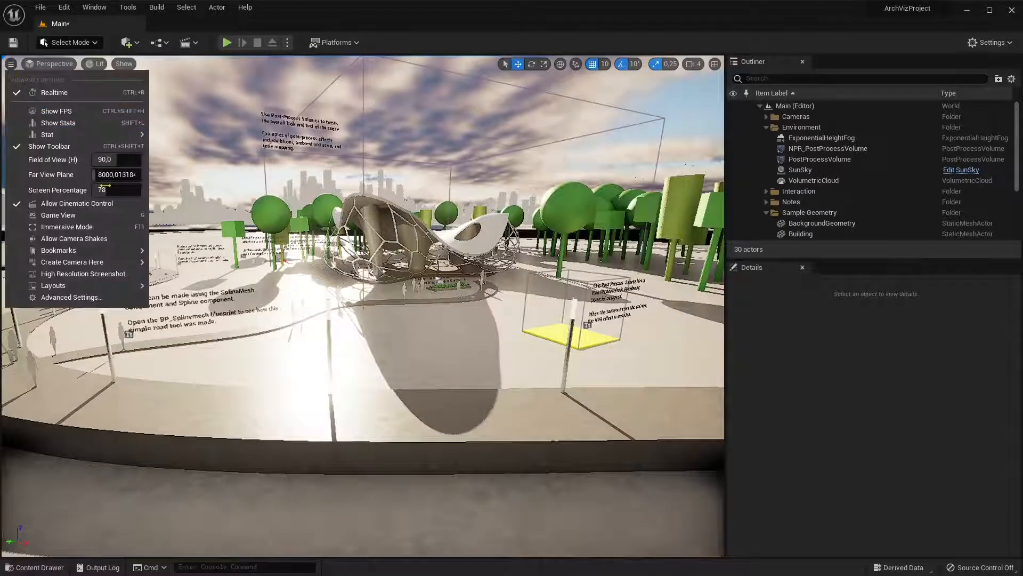
text(6000,013184)
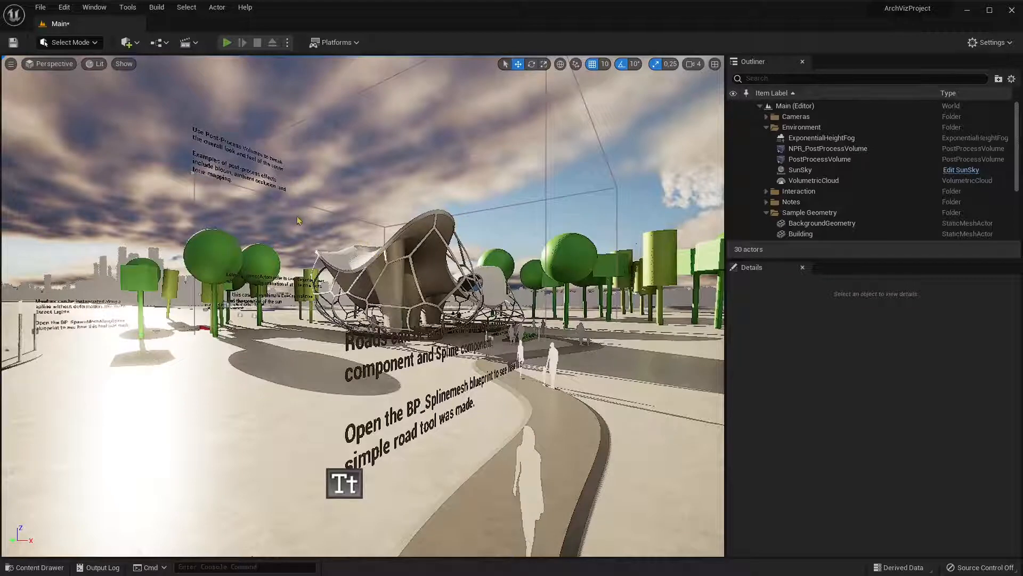
click(227, 42)
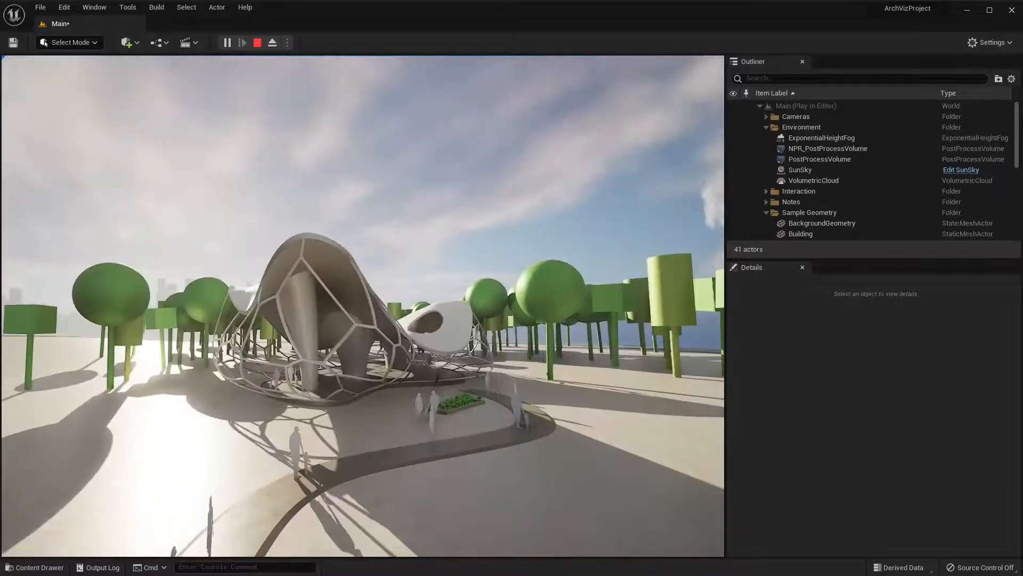
Stop play, select the Building actor, and expand Cameras to show three cine cameras.
click(256, 42)
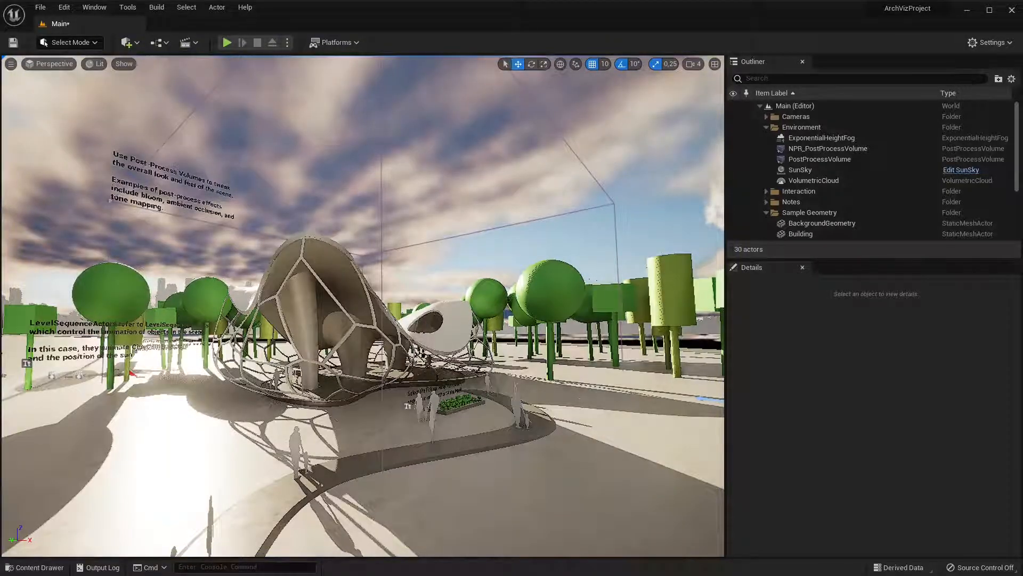
click(800, 233)
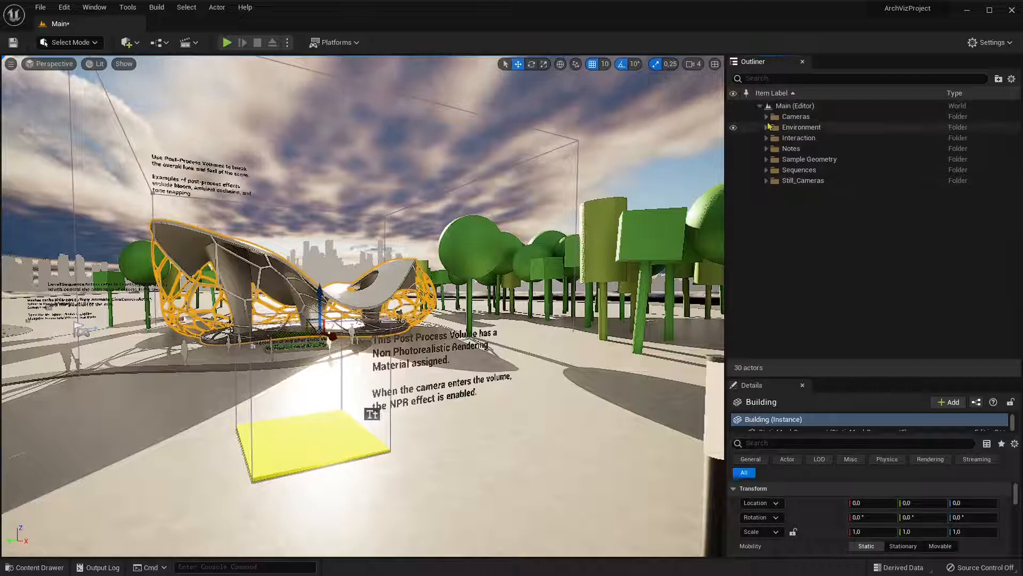
click(767, 117)
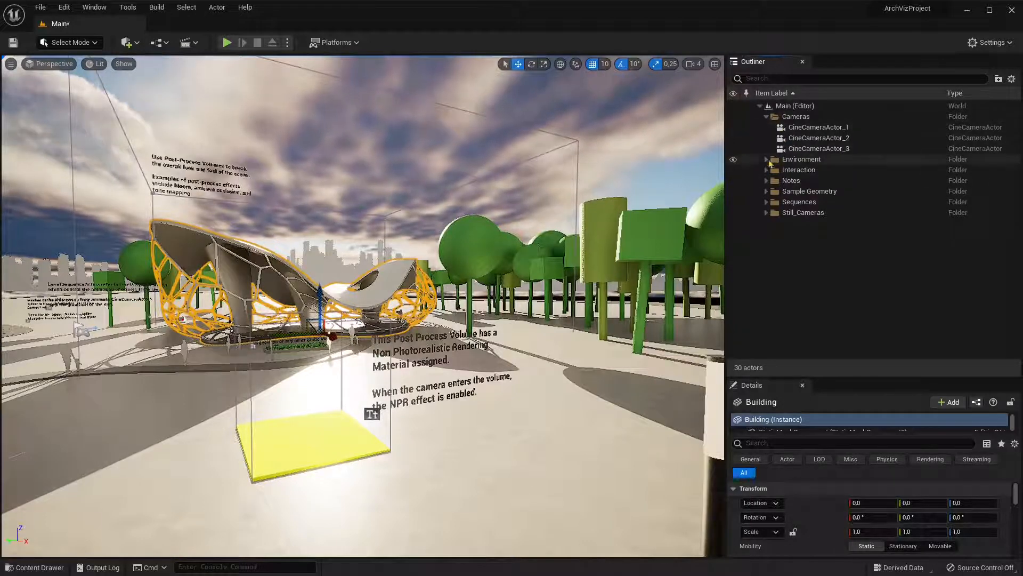
Collapse Cameras, expand Interaction and Notes, select Notes_NPR_PostProcess, then expand Sample Geometry.
click(766, 116)
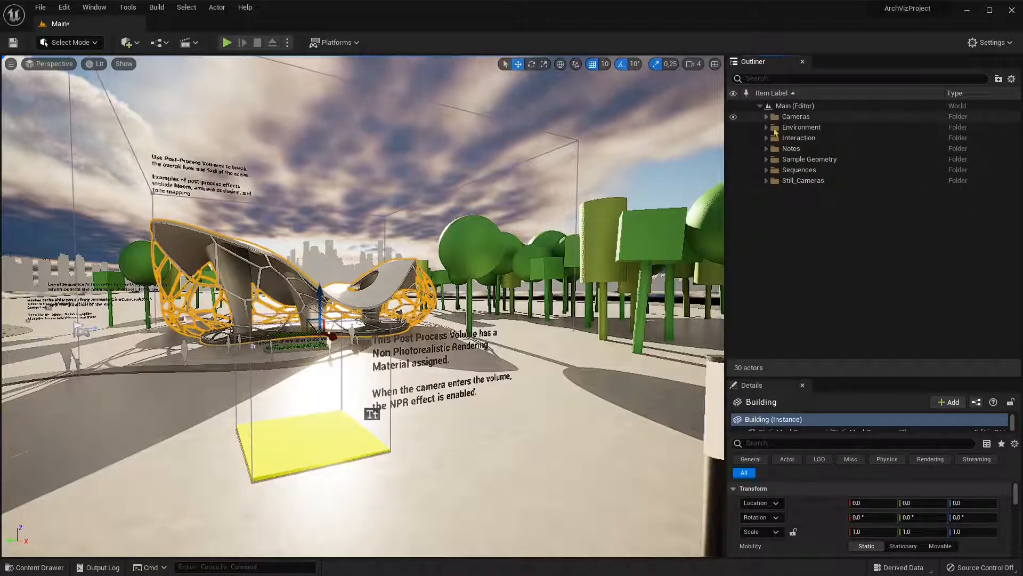
click(767, 137)
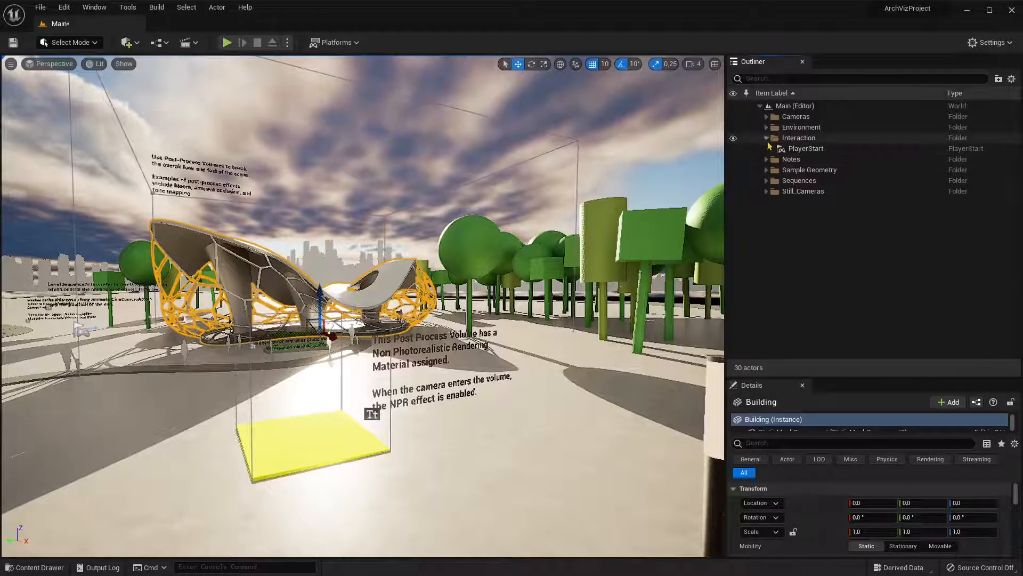
click(767, 159)
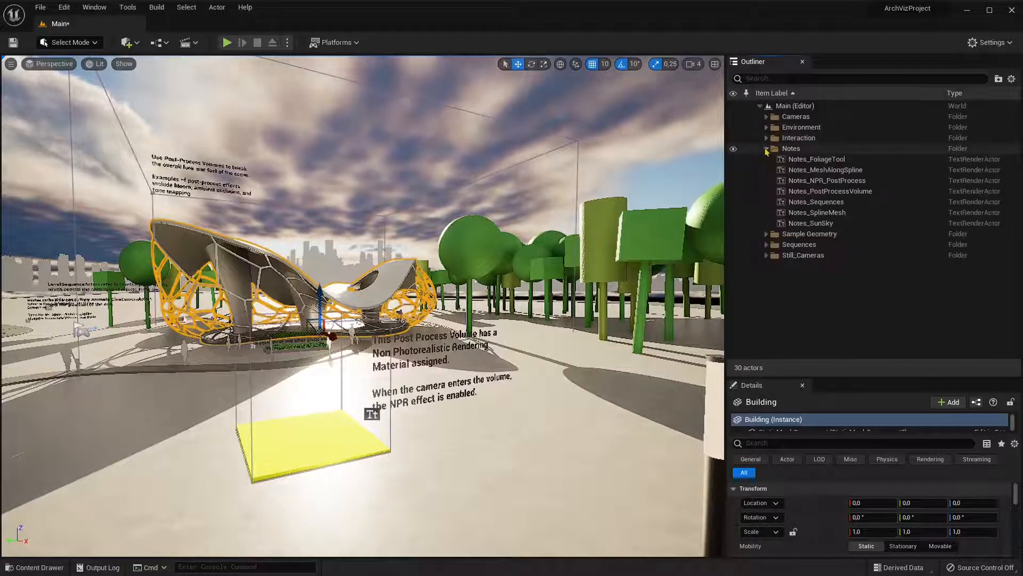
click(826, 180)
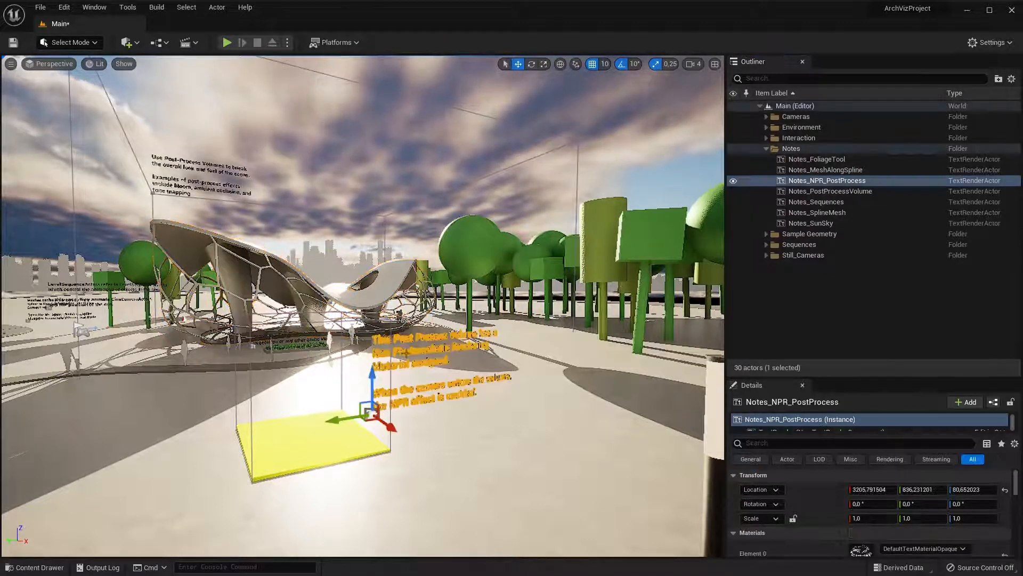
click(830, 190)
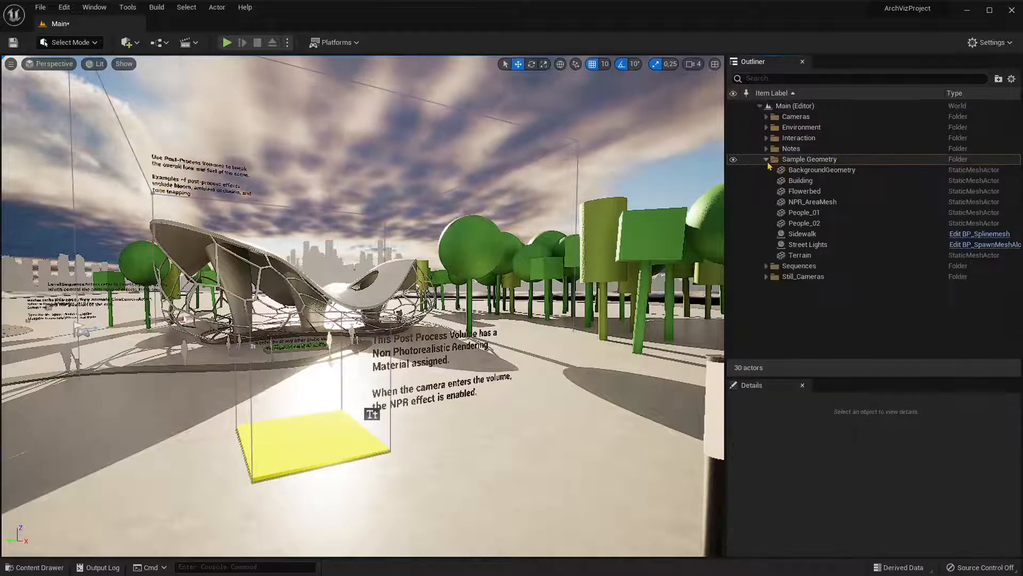
Select Building, Street Lights, Terrain, NPR_AreaMesh and People_02 in turn, then expand Still_Cameras.
click(801, 180)
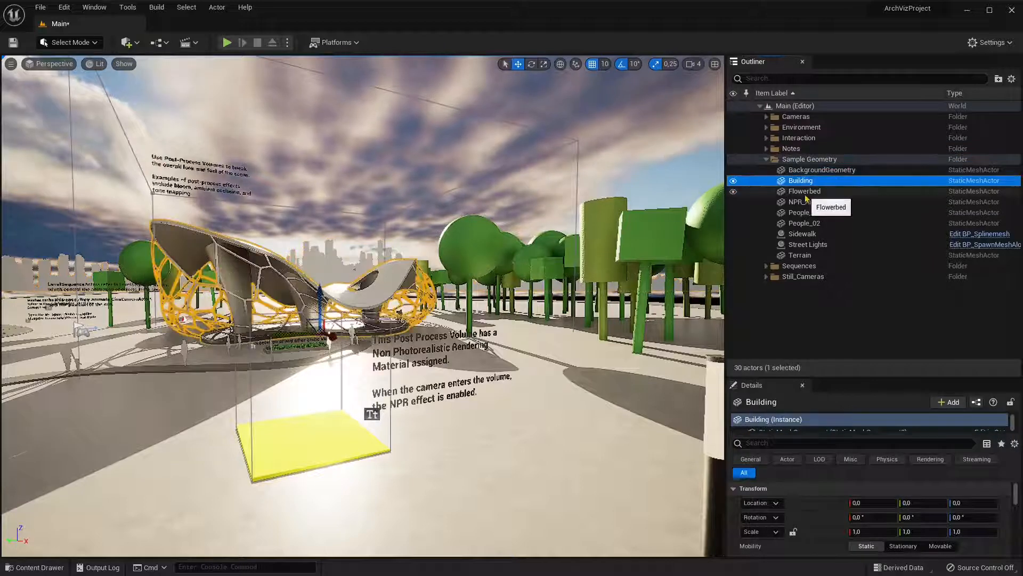
click(807, 244)
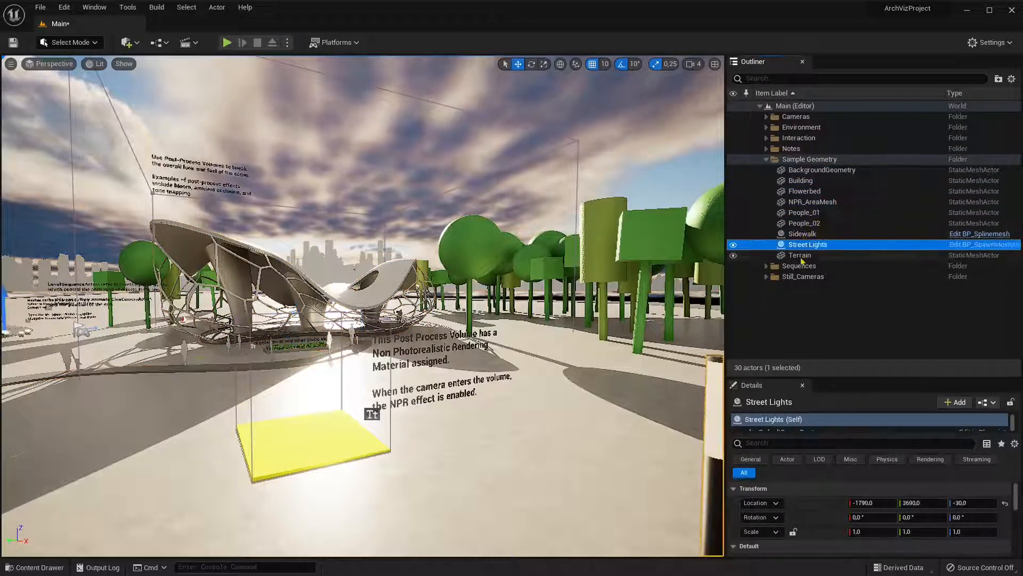
click(799, 255)
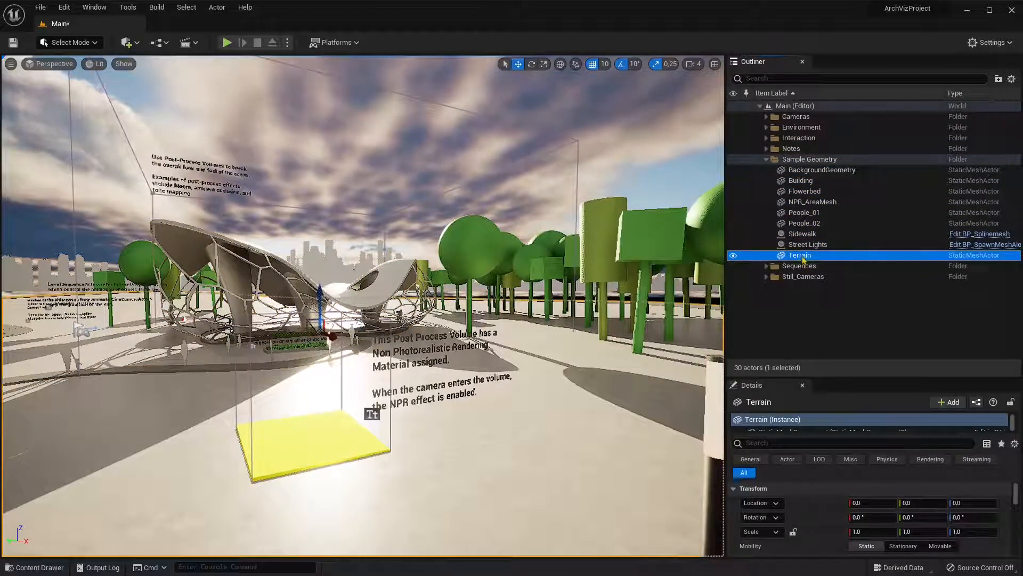
click(811, 202)
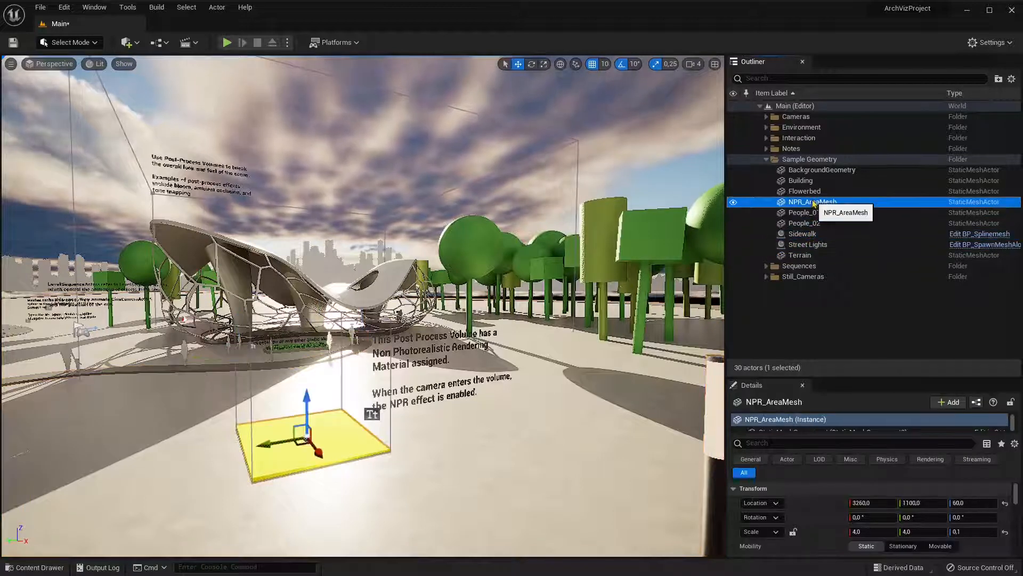
click(800, 180)
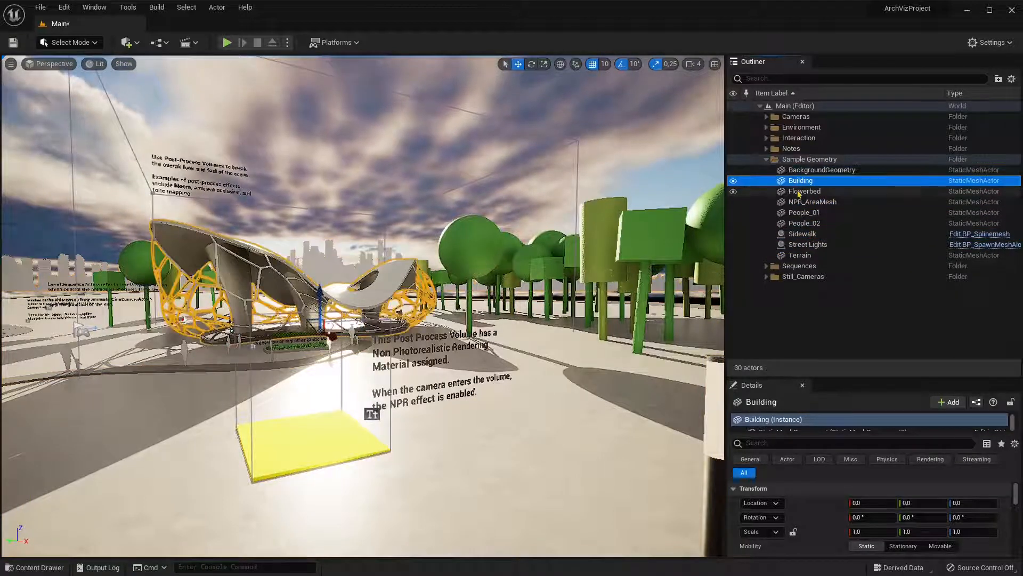
click(805, 223)
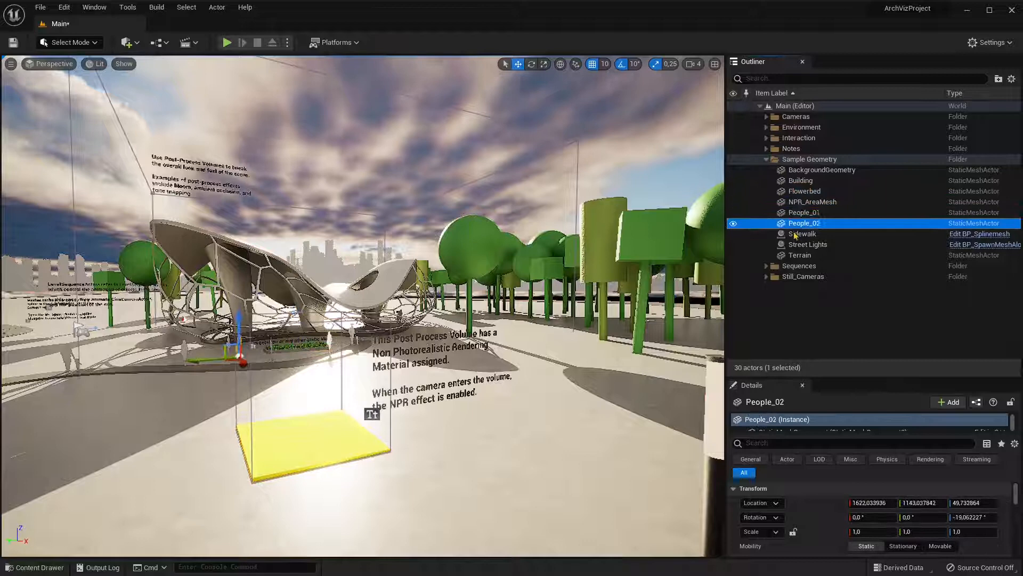
click(800, 180)
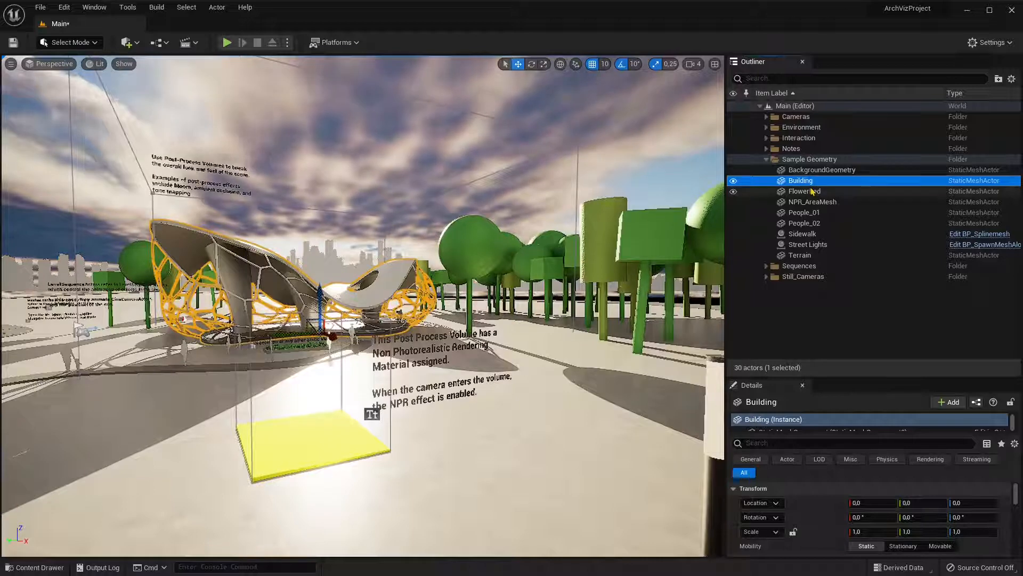
click(804, 212)
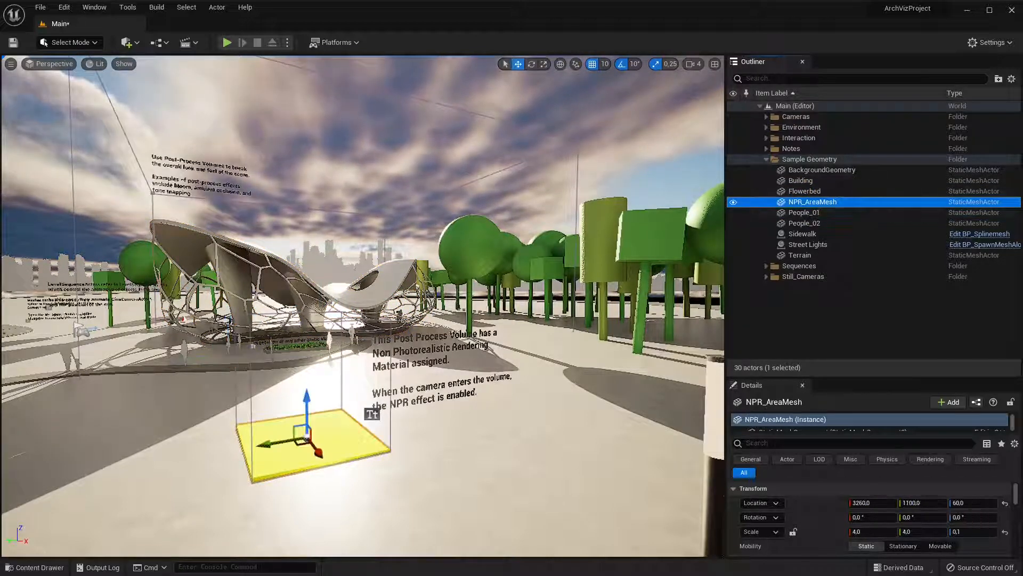
click(767, 266)
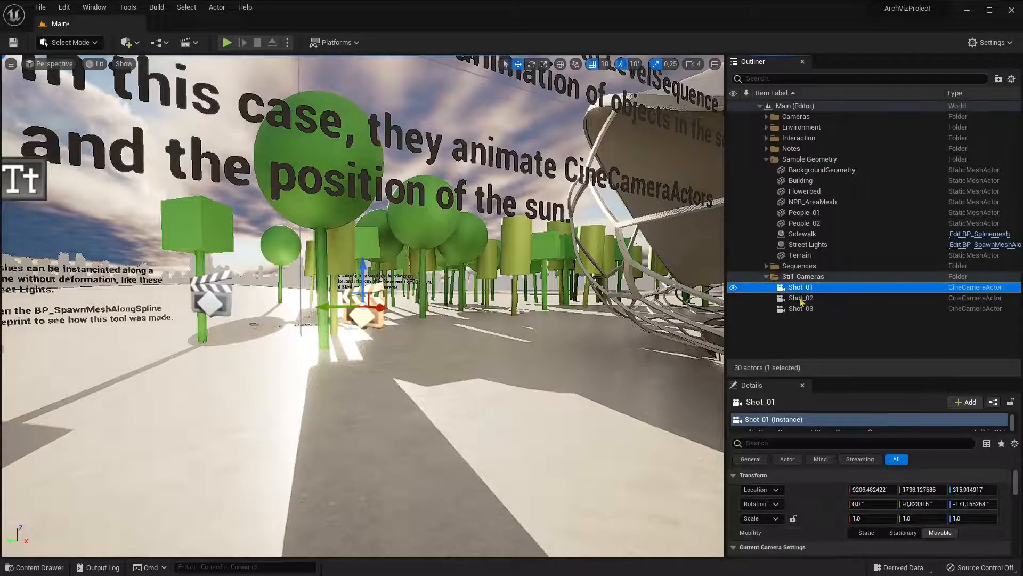
Clear the selection and collapse every Outliner folder to top level.
click(799, 308)
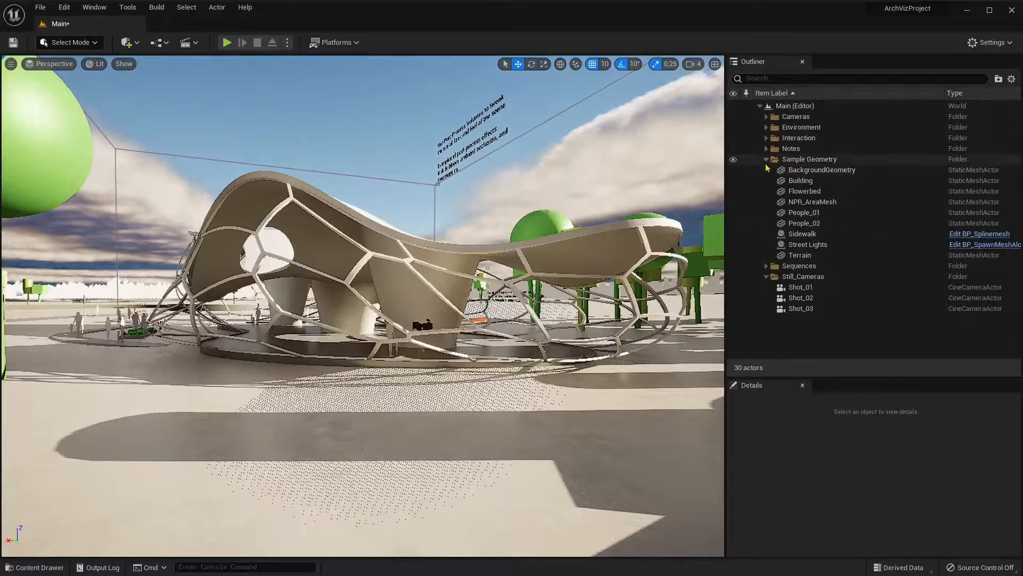
click(768, 159)
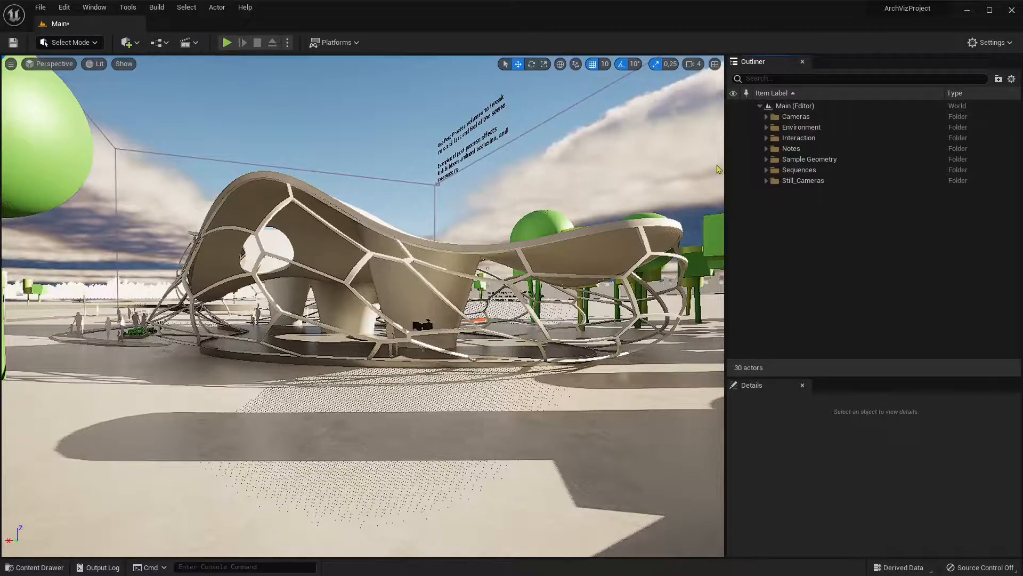
Open the Content Drawer and enter the ArchvisProject folder to reach its Levels.
click(35, 567)
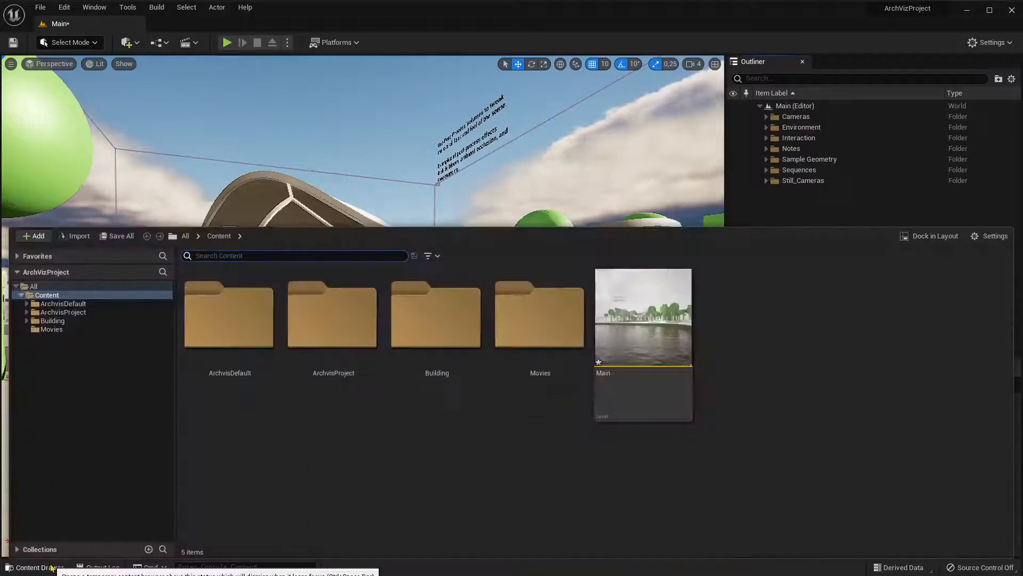
mouse_move(229, 314)
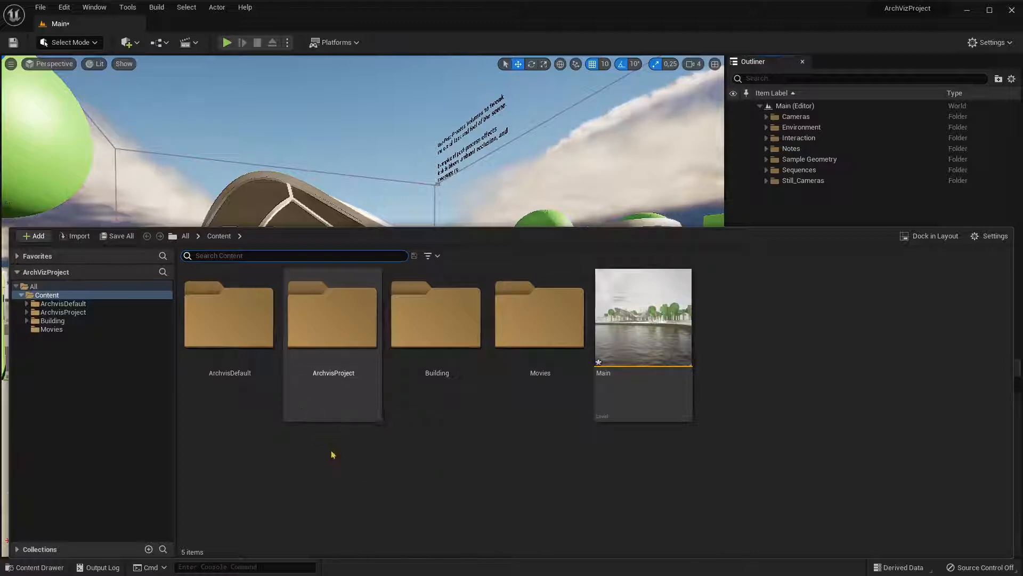
double_click(333, 314)
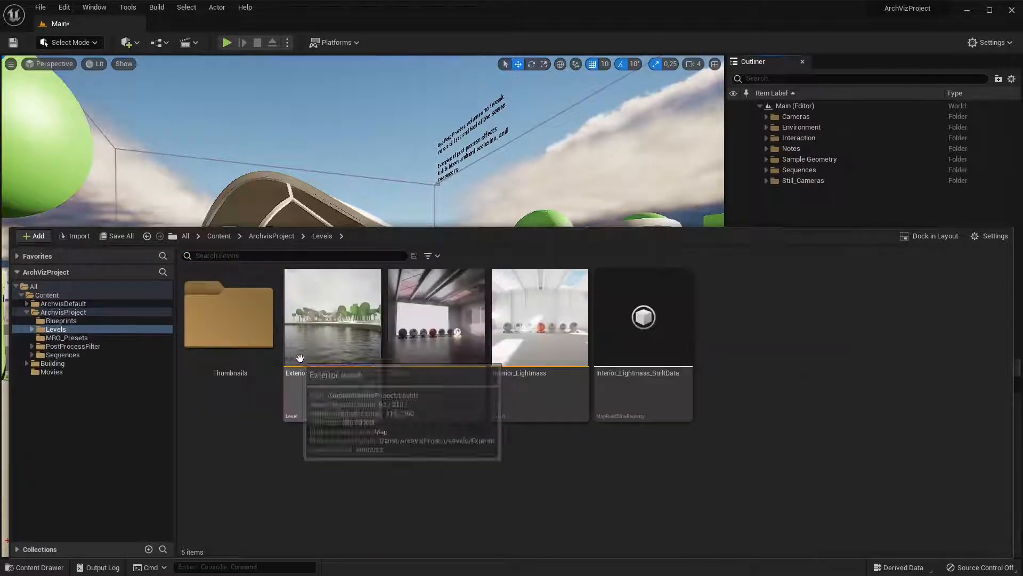
mouse_move(204, 403)
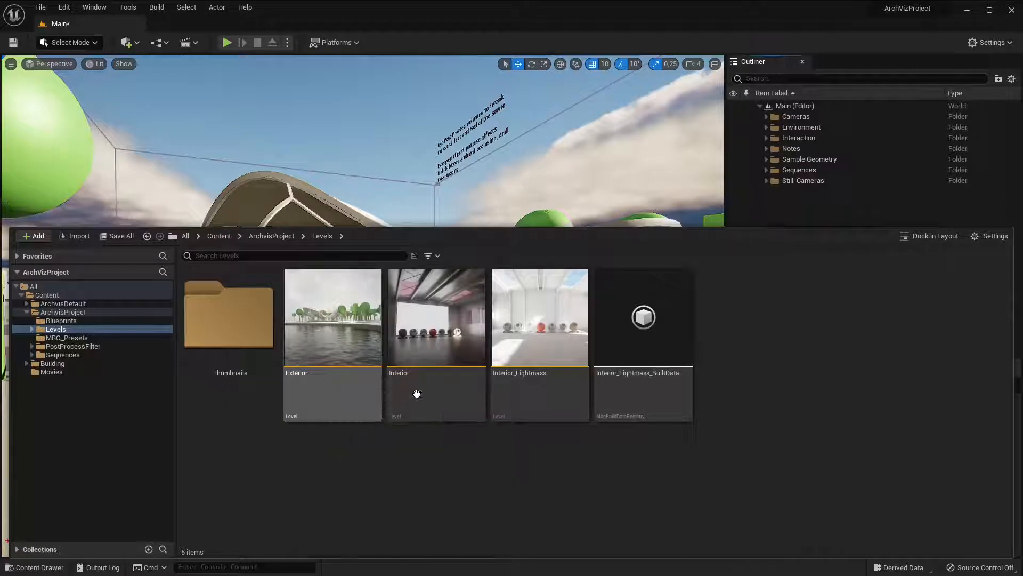
mouse_move(520, 393)
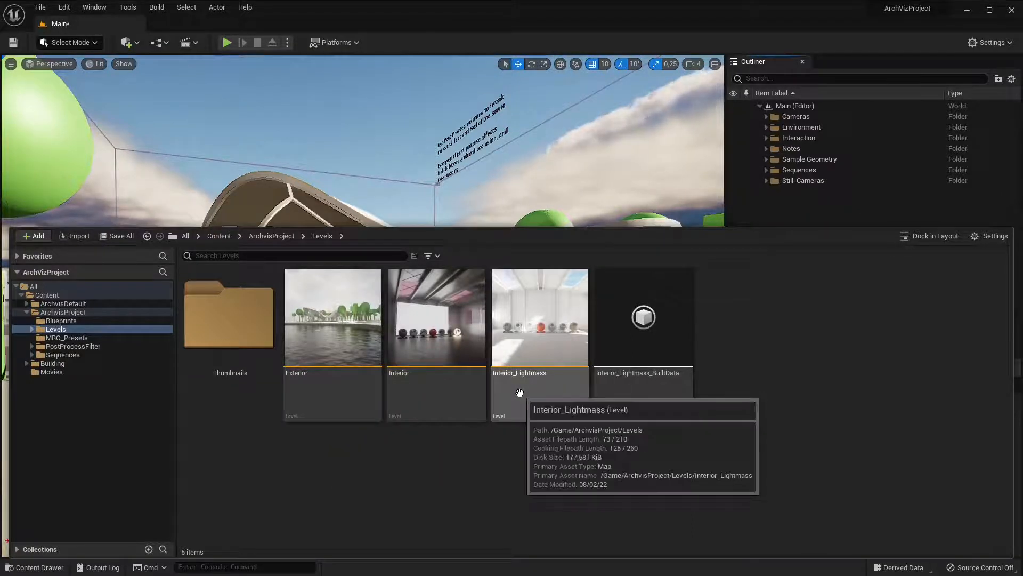
mouse_move(567, 335)
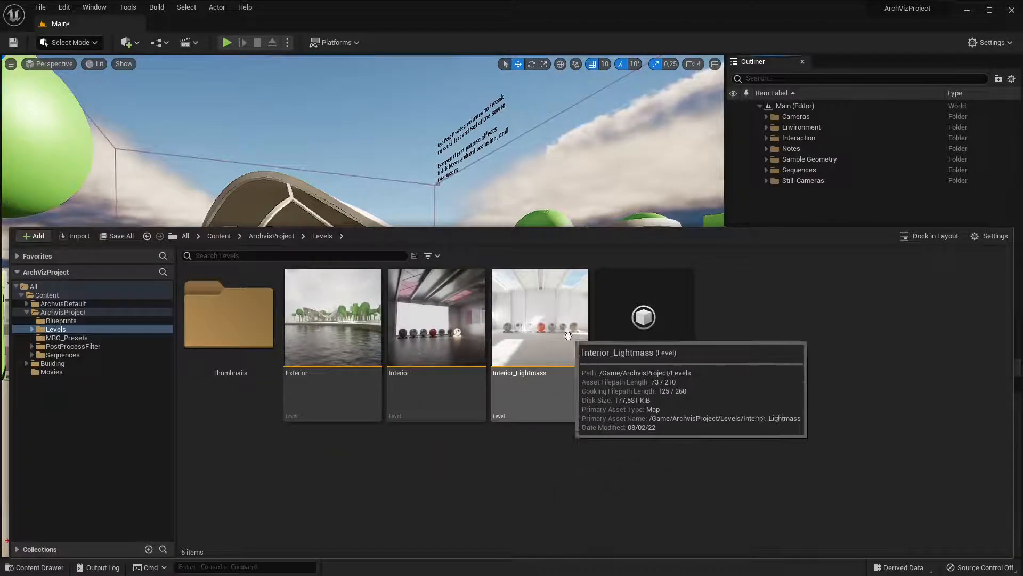
Load the Interior level from the Content Drawer, showing the room with spheres and windows.
click(436, 317)
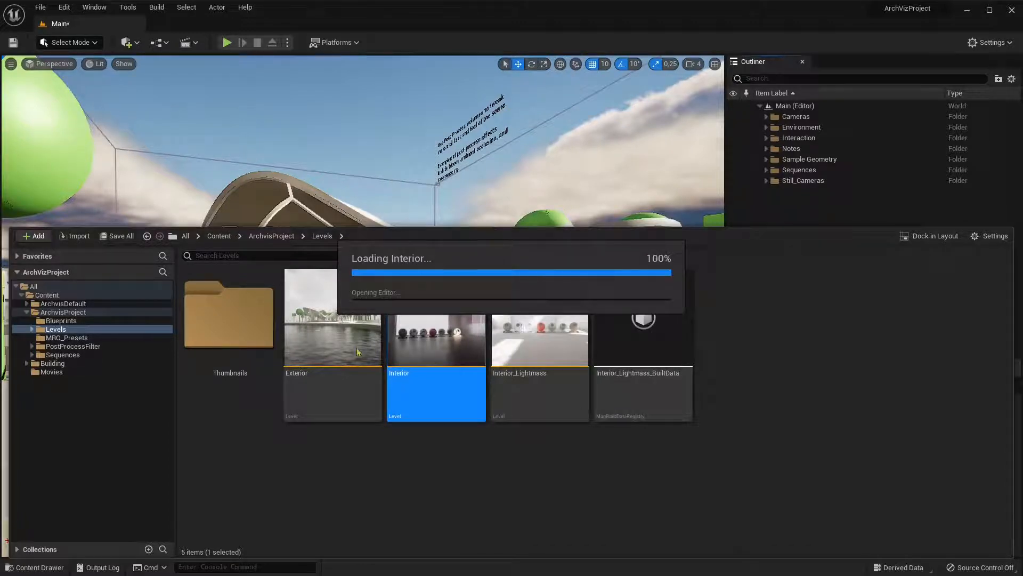
mouse_move(181, 197)
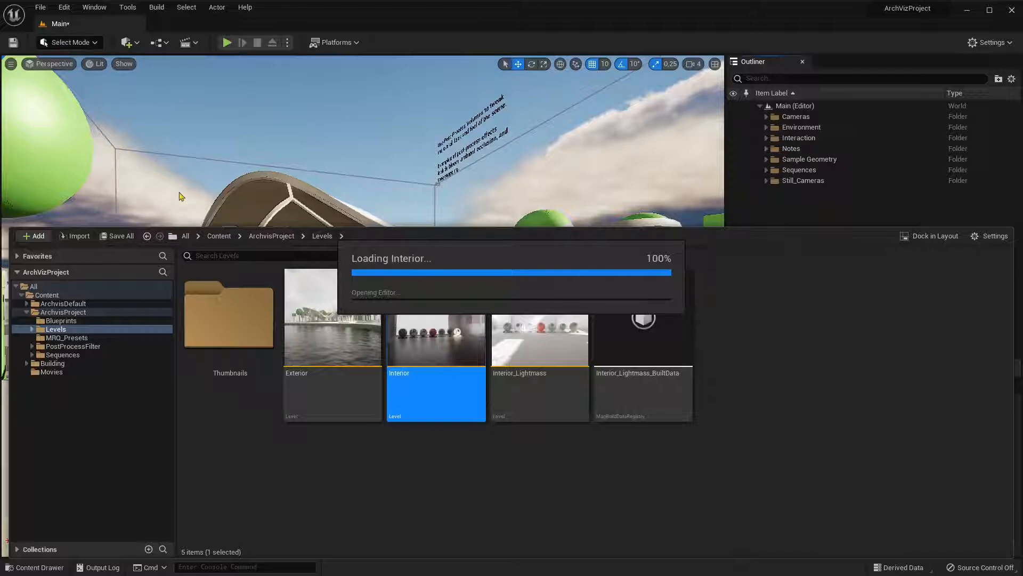
mouse_move(326, 308)
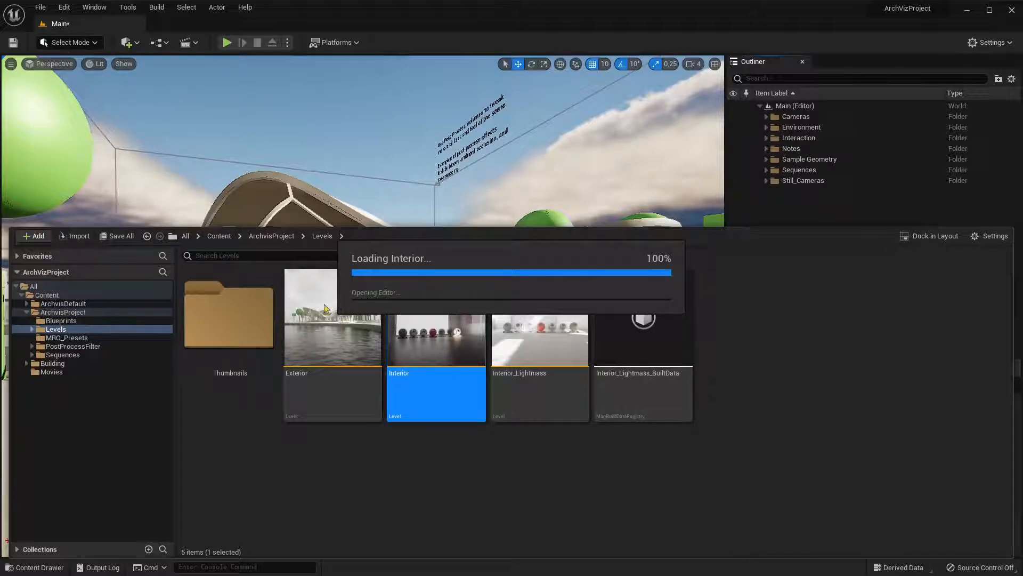
double_click(436, 339)
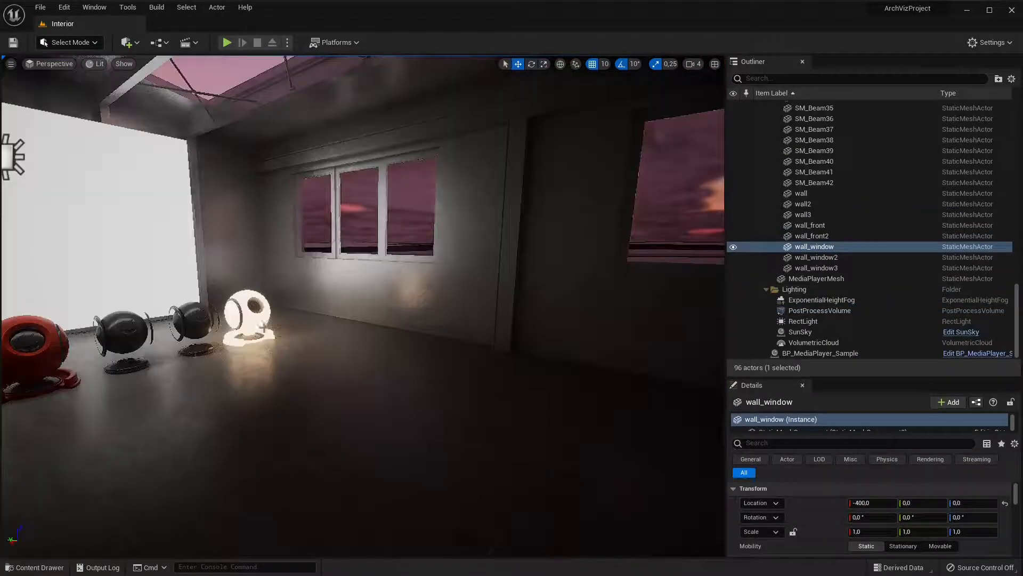
click(35, 567)
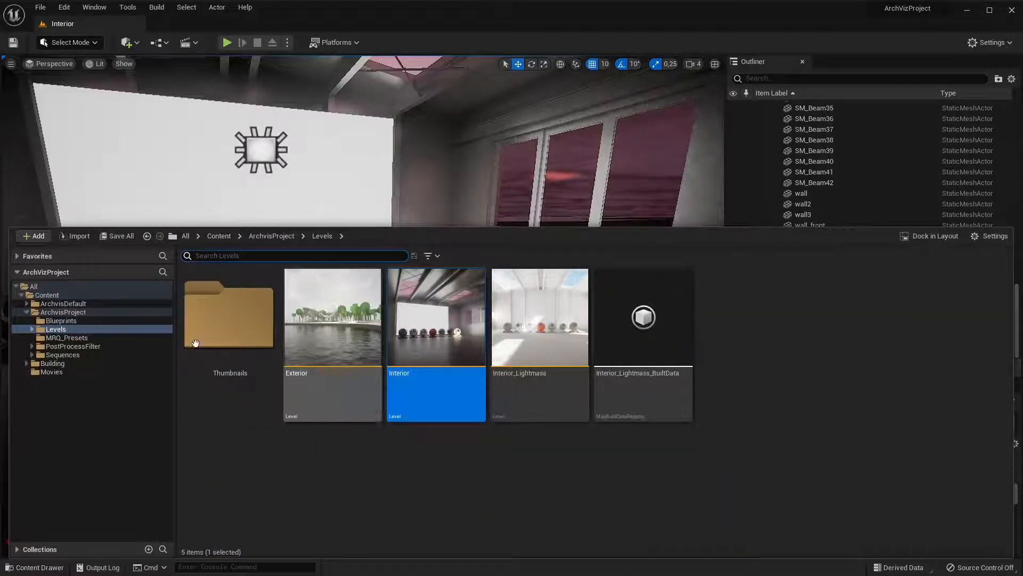
mouse_move(376, 338)
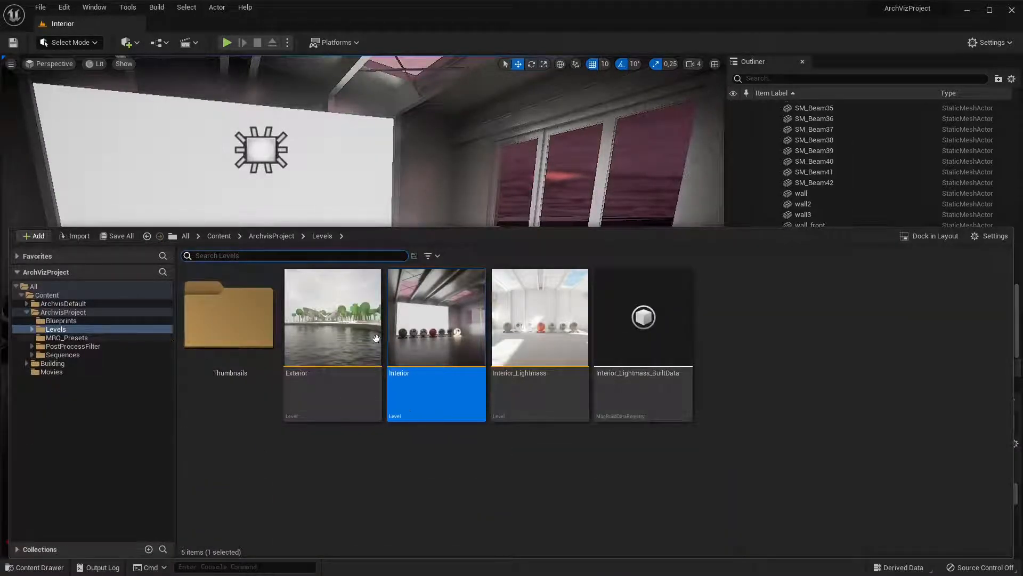
click(218, 235)
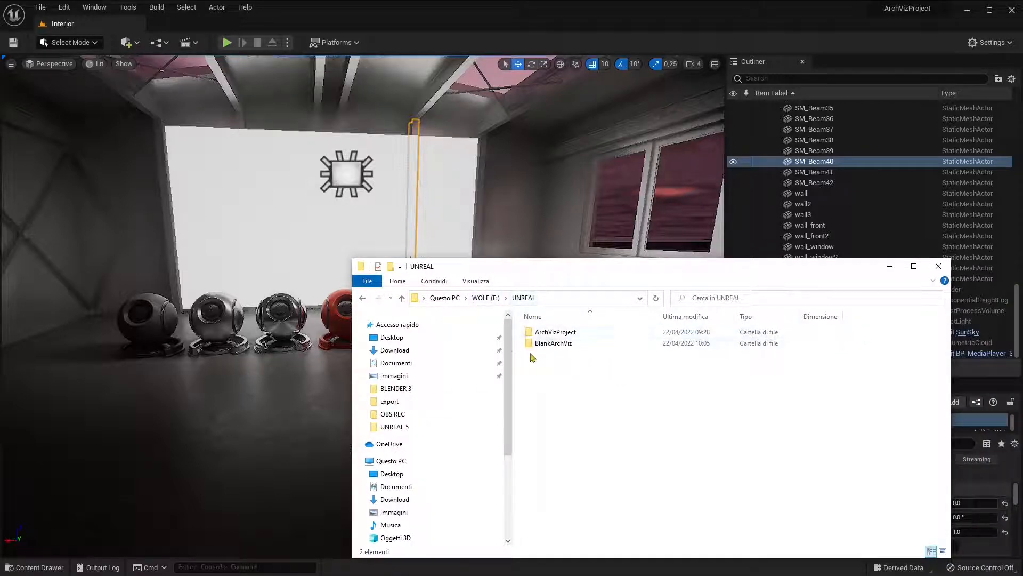
mouse_move(560, 361)
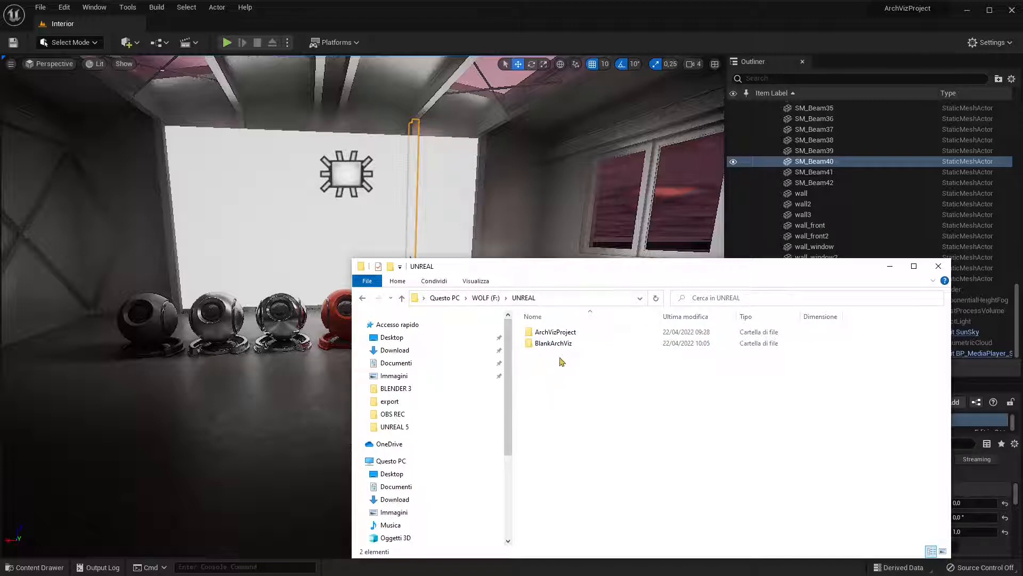
Open F:\UNREAL\ArchVizProject, then its Content folder.
click(555, 331)
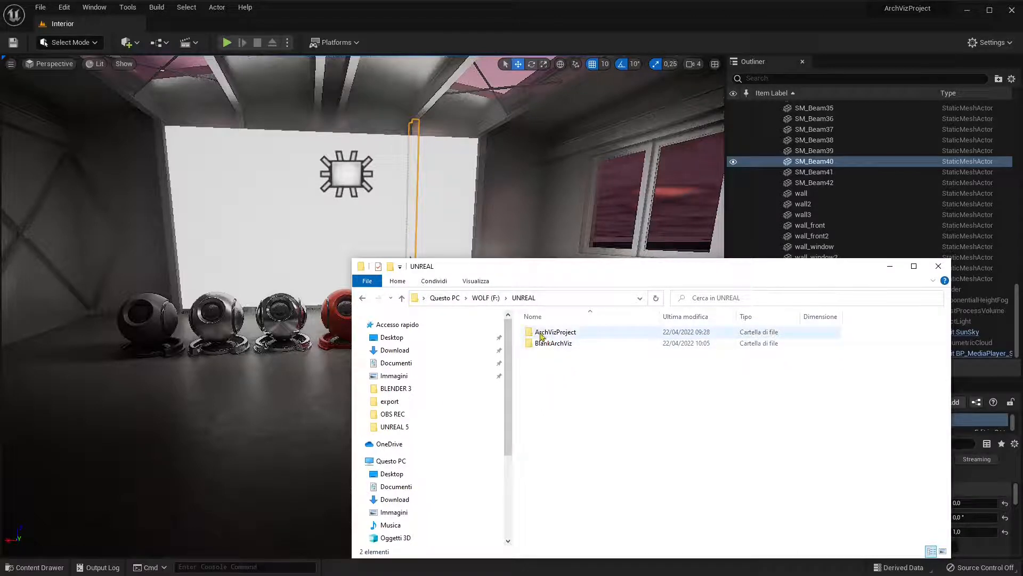
click(553, 342)
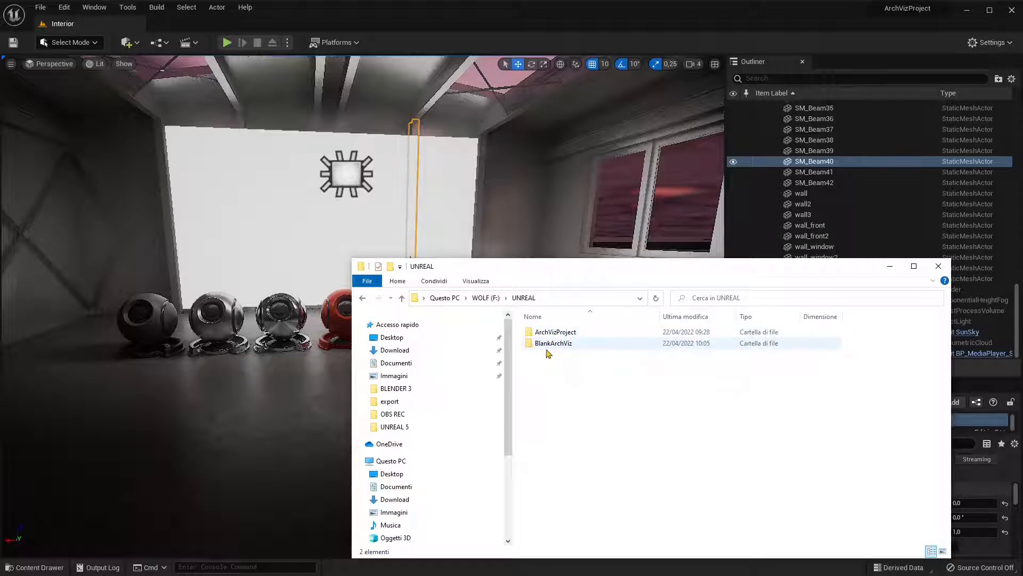
double_click(555, 331)
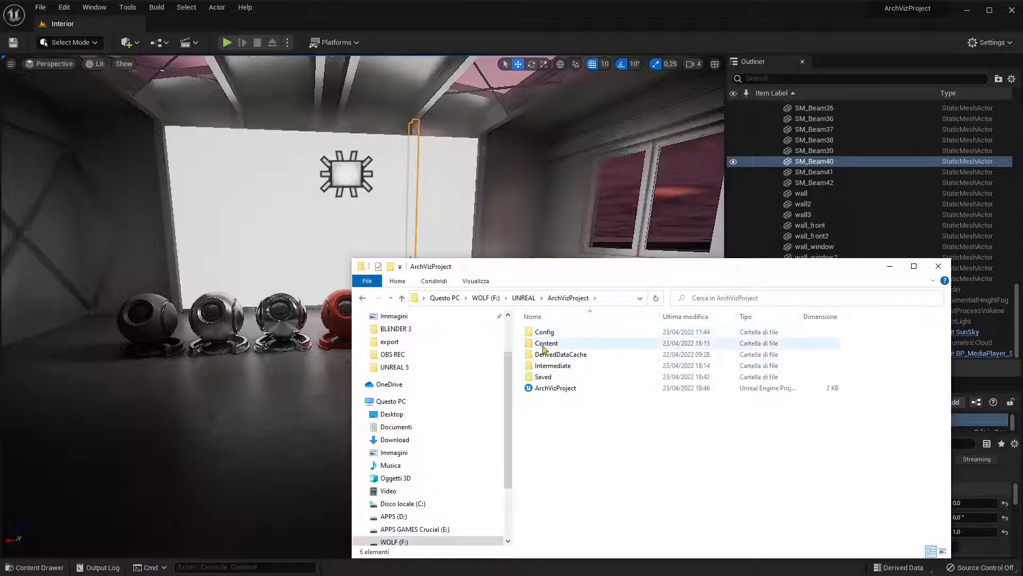
click(546, 343)
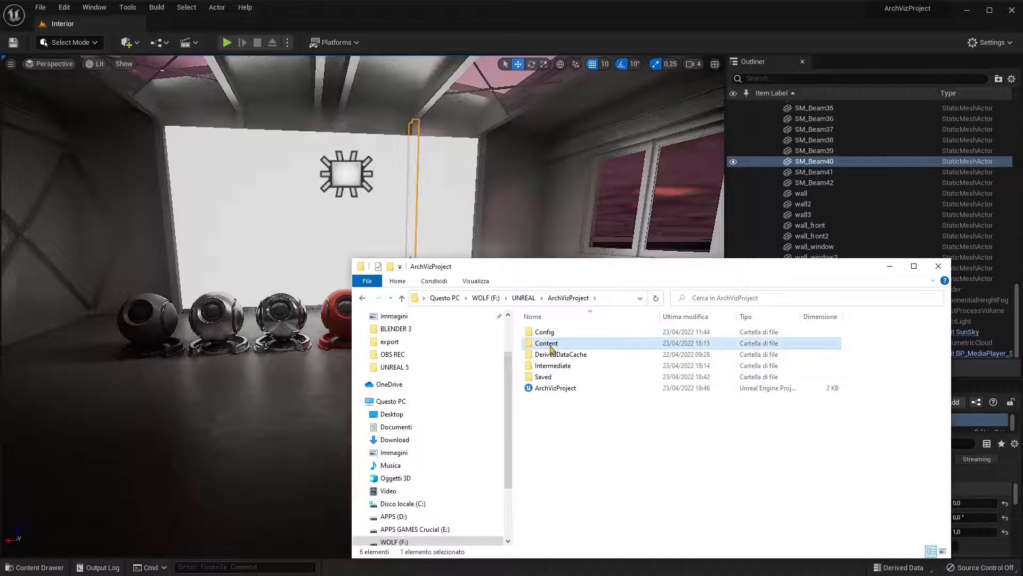
double_click(546, 342)
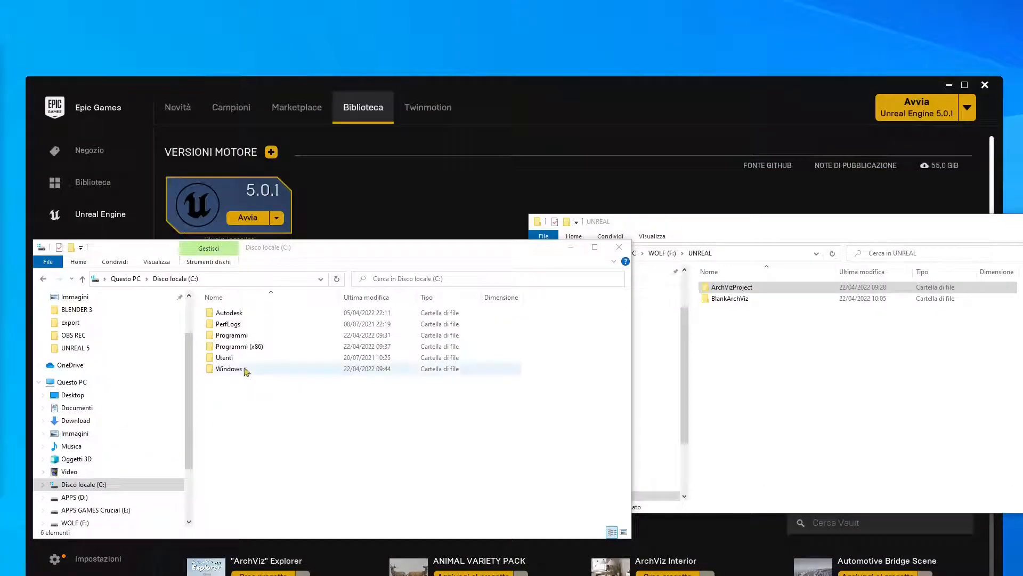
mouse_move(271, 151)
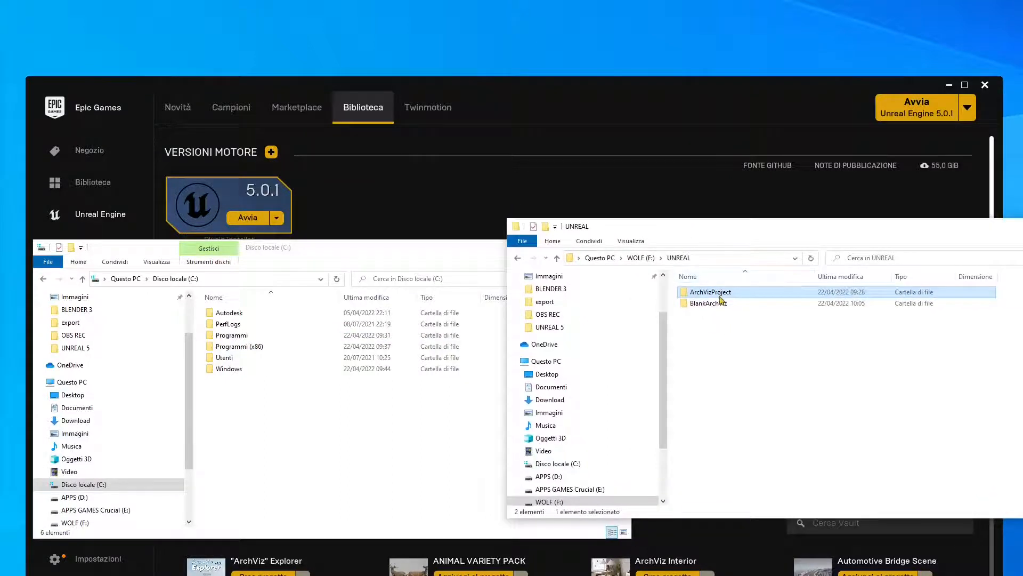
click(709, 303)
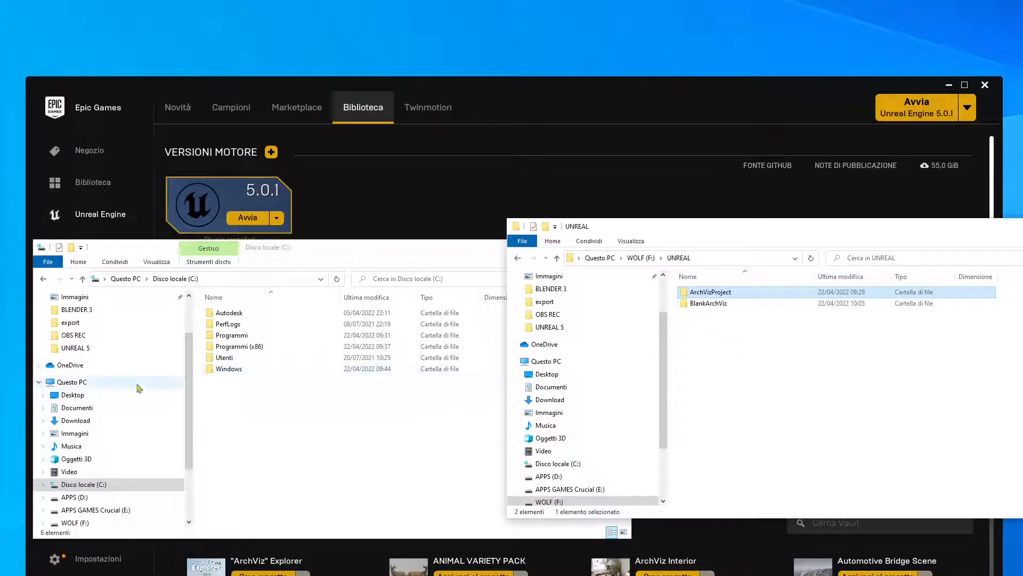
Browse C:\Programmi\Epic Games\UE_5.0\Engine\Plugins and scroll through the plugin folders.
double_click(230, 334)
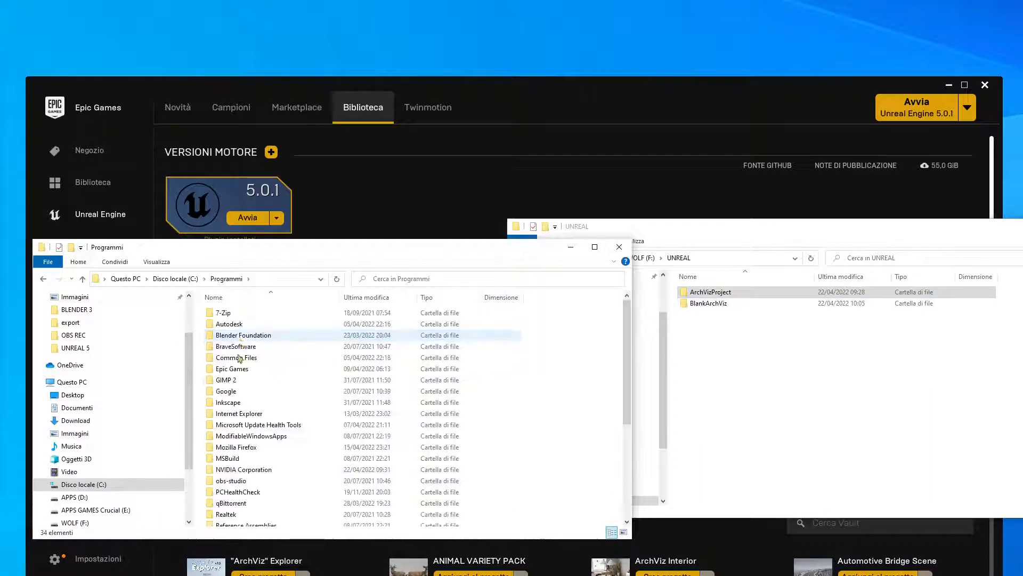
click(236, 357)
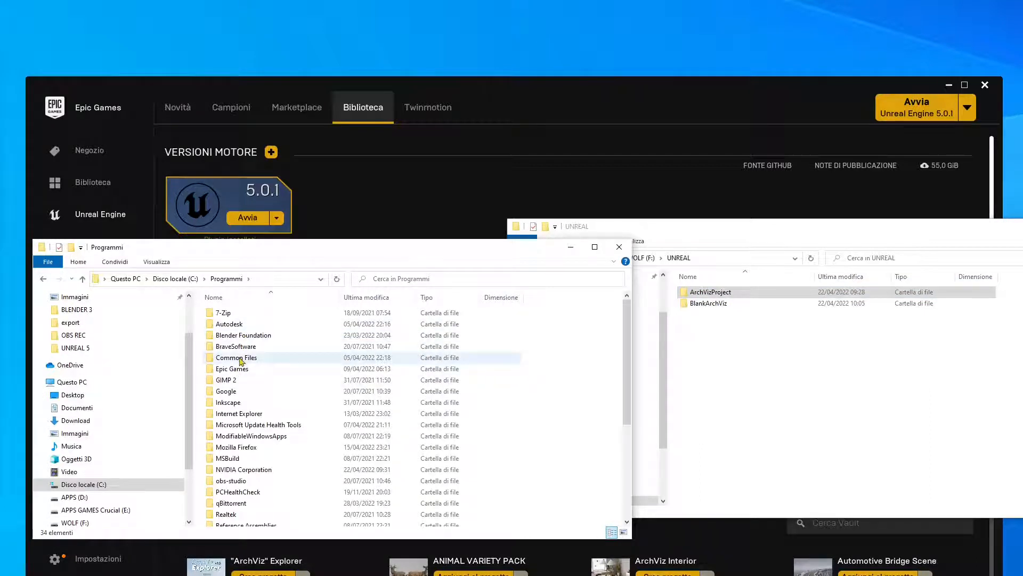
double_click(231, 368)
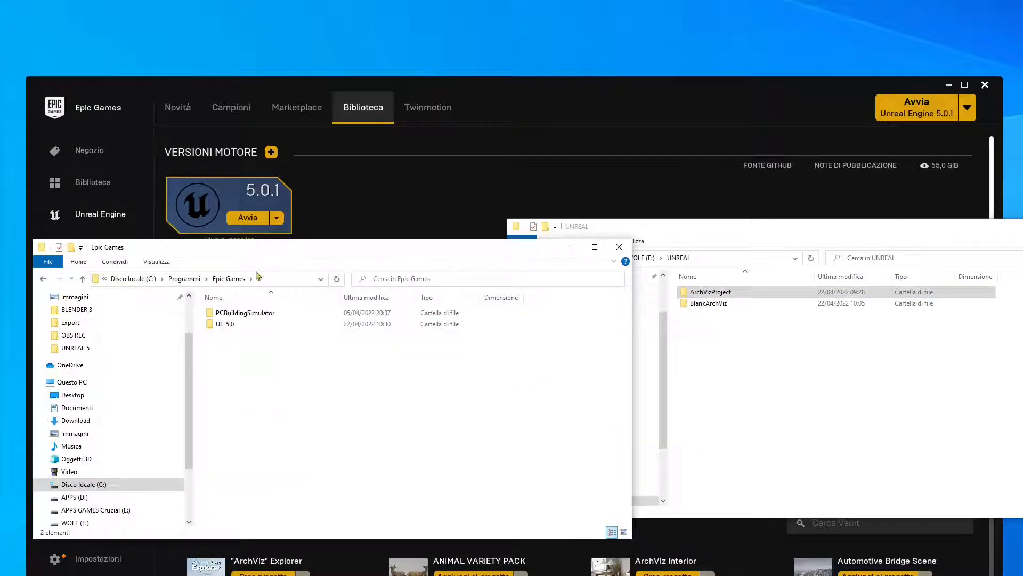
double_click(225, 323)
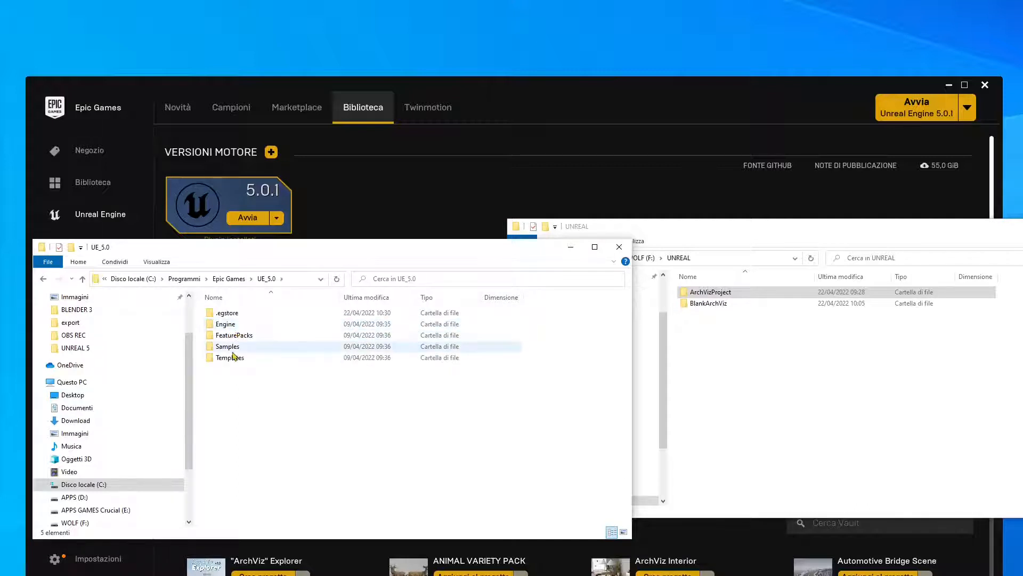
double_click(225, 323)
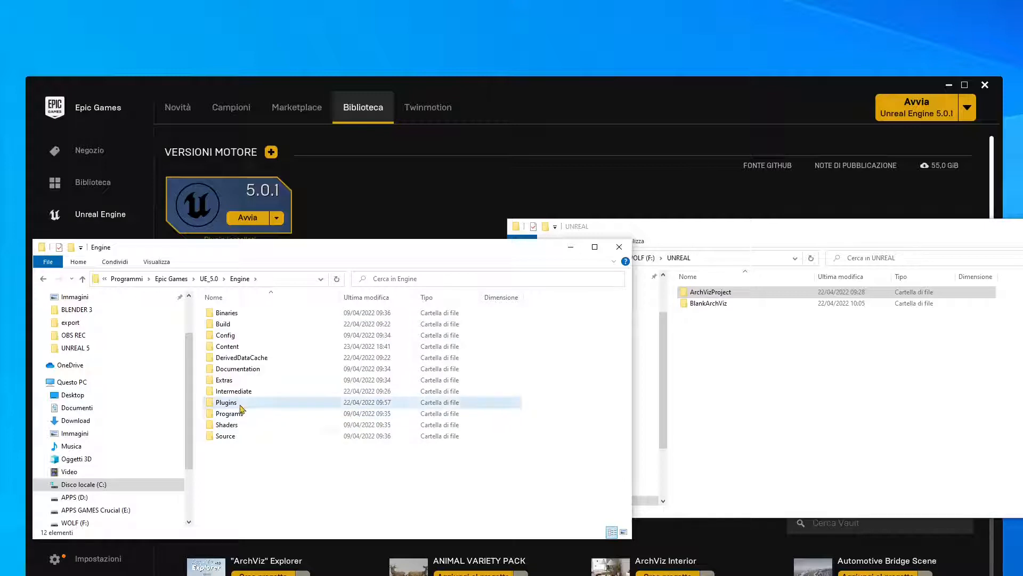
double_click(227, 402)
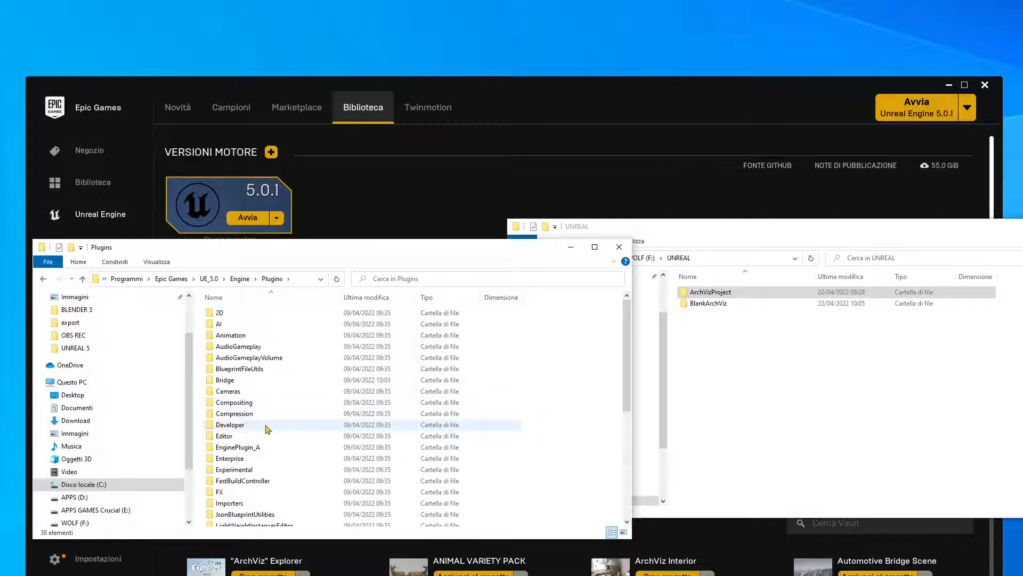
scroll(down, 3)
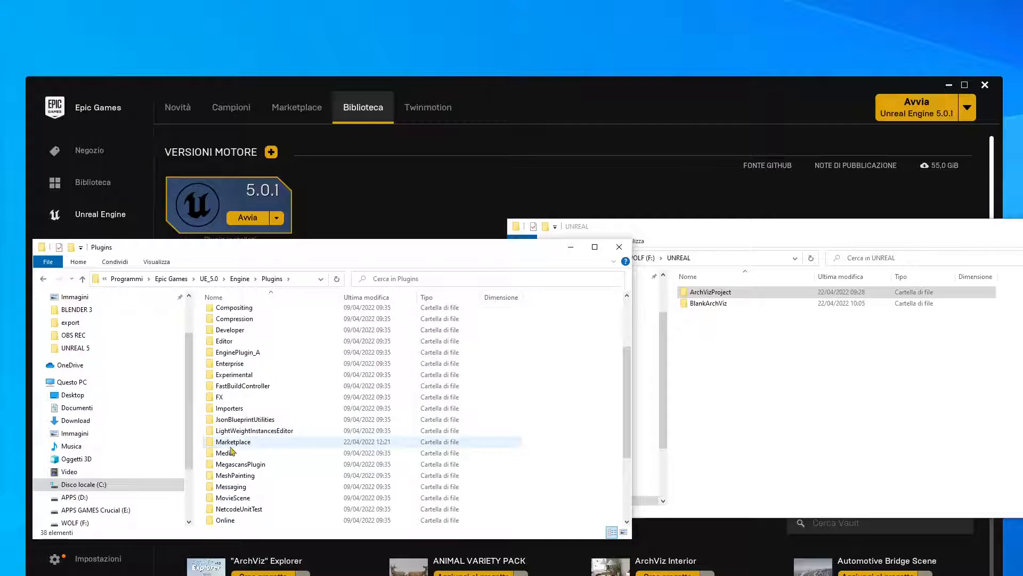
Enter Plugins\Marketplace, return to Plugins, reopen Marketplace and select TMtoUnrealContent.
double_click(233, 442)
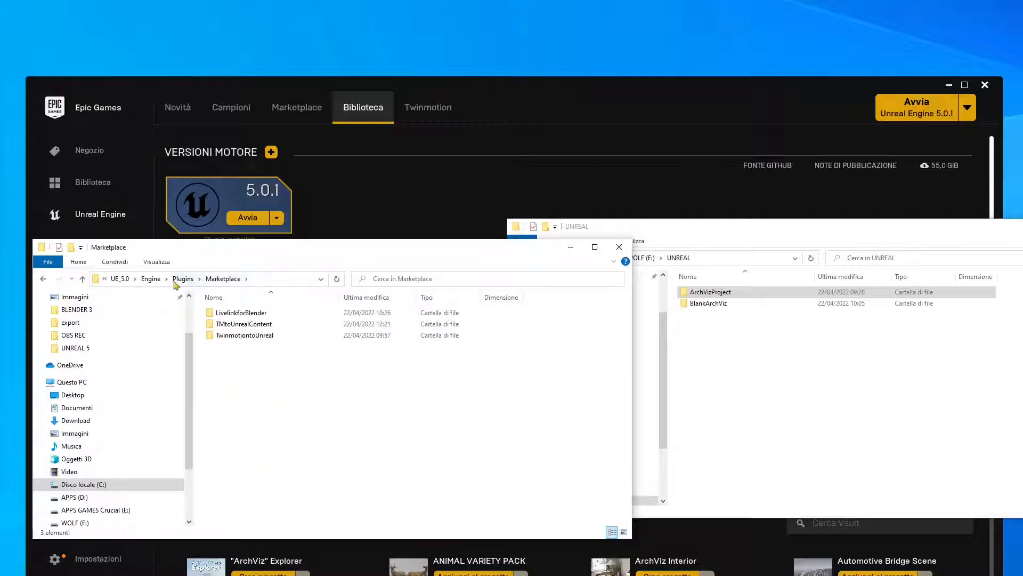
click(244, 335)
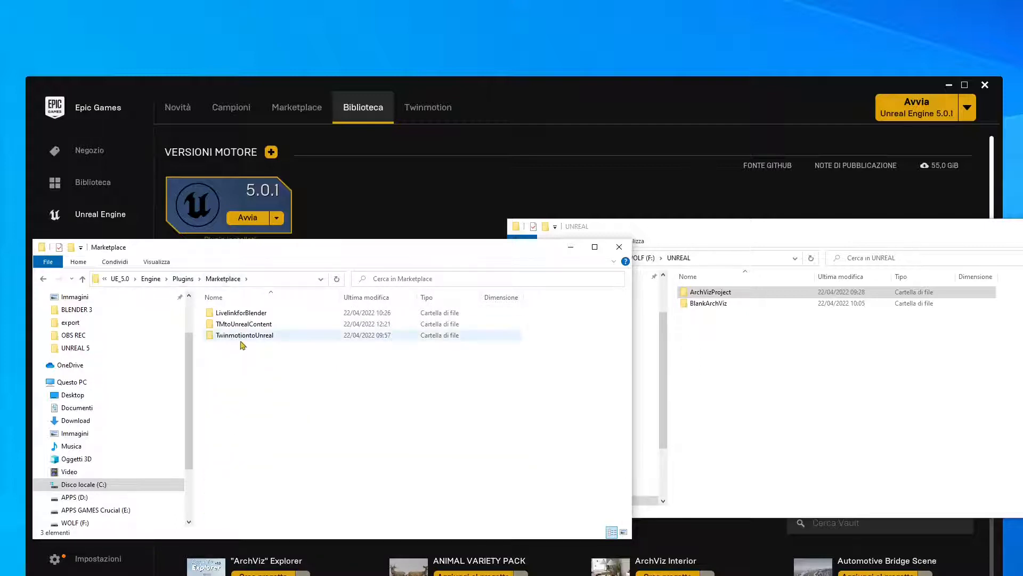
click(243, 323)
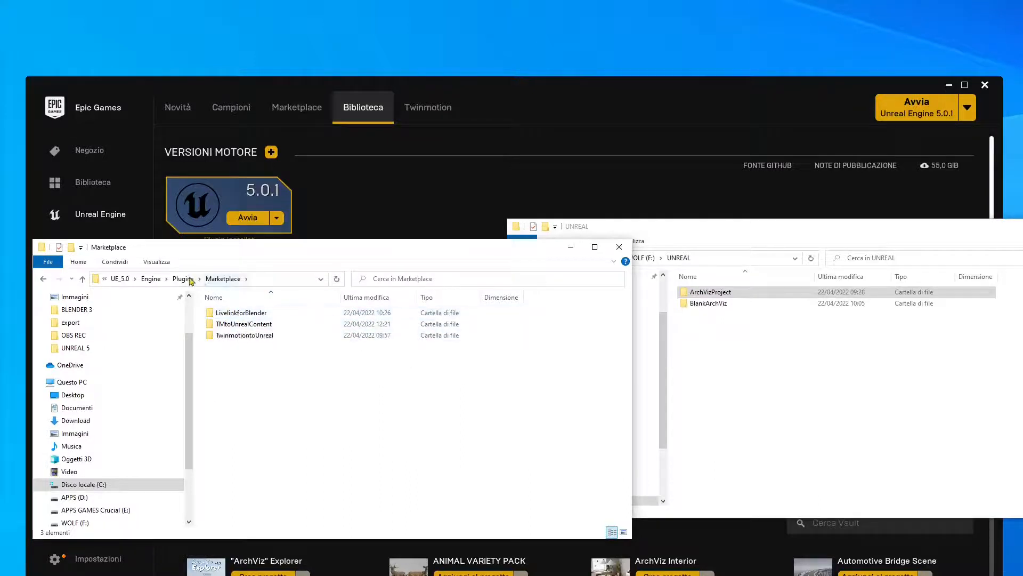
click(185, 279)
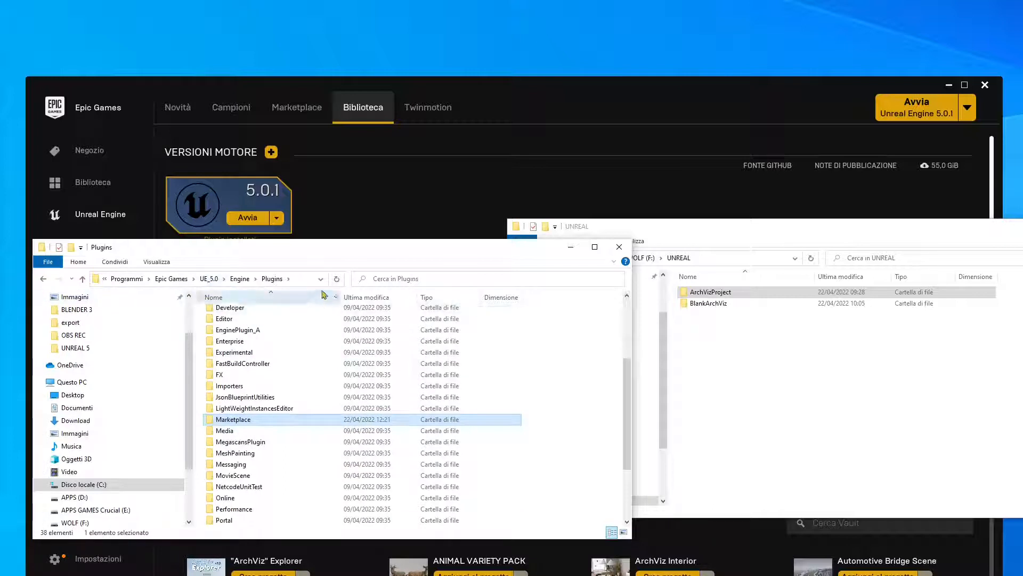
double_click(233, 418)
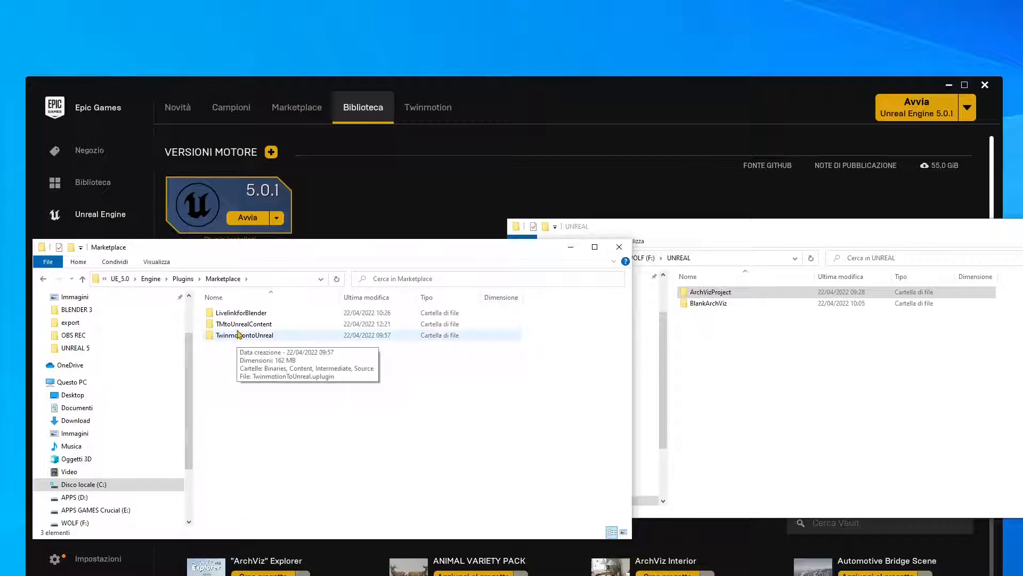
mouse_move(239, 349)
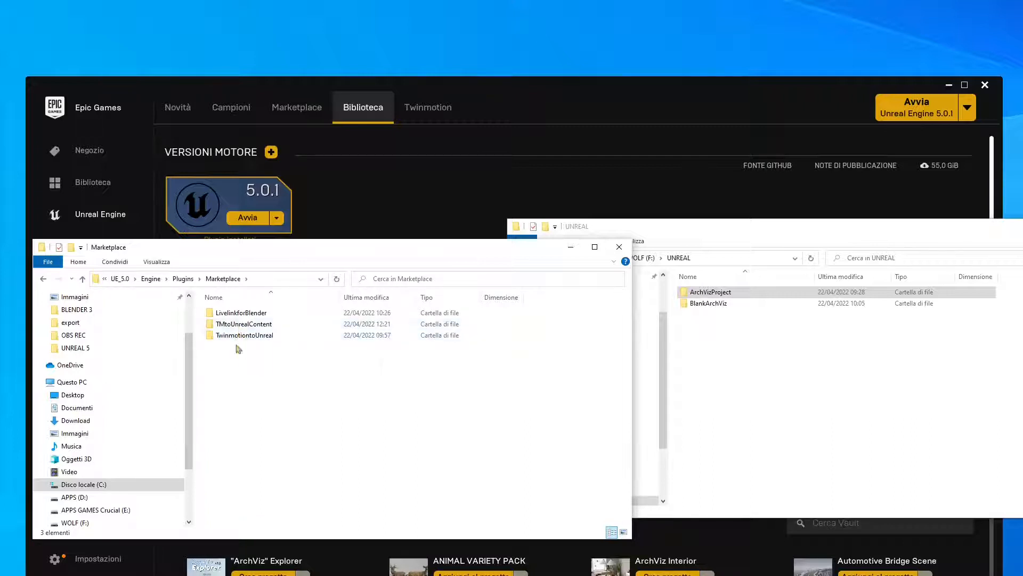
mouse_move(257, 358)
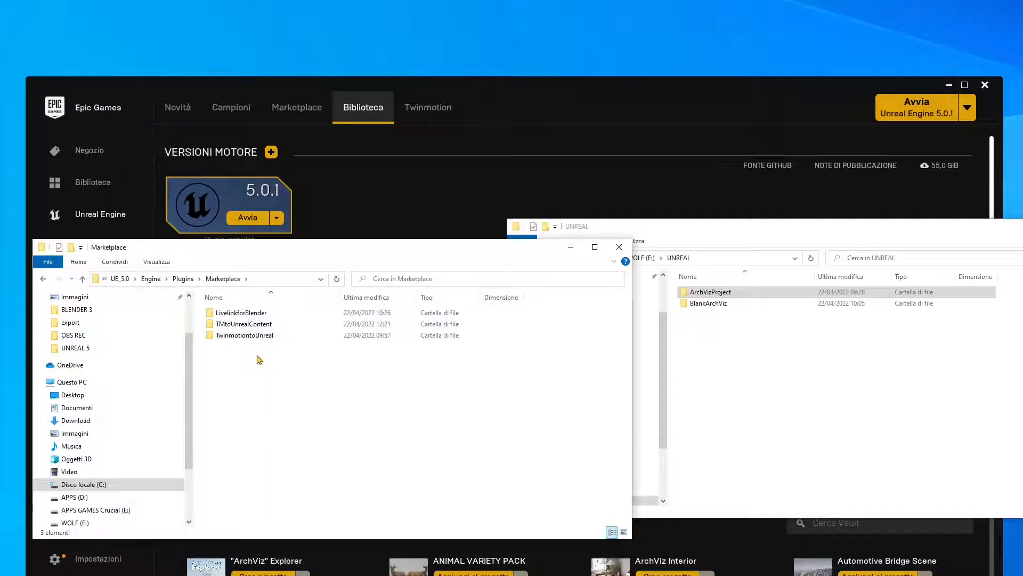
click(244, 324)
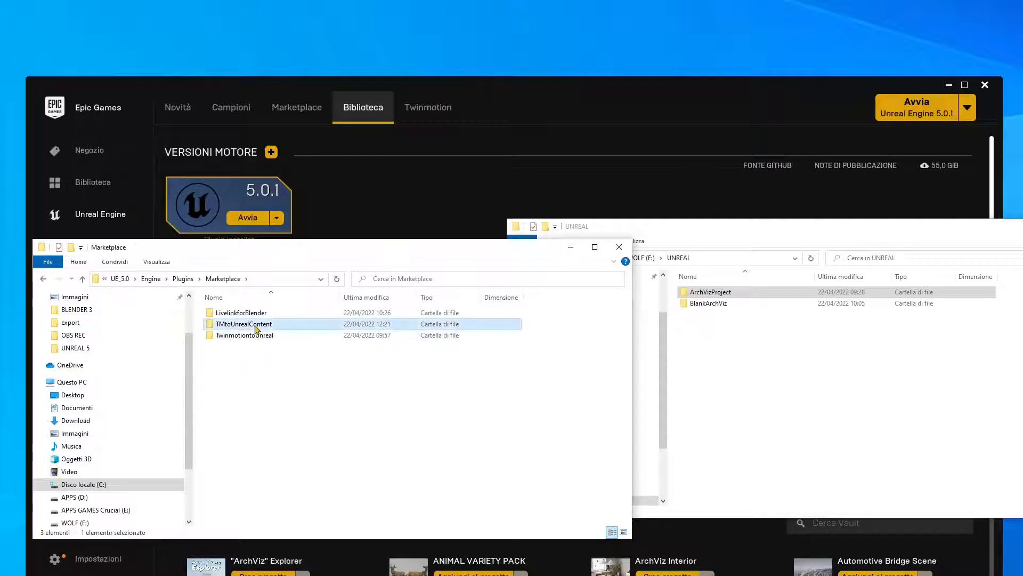
Drill into TMtoUnrealContent\Content\Library\Characters\readyposed\meshes.
double_click(244, 323)
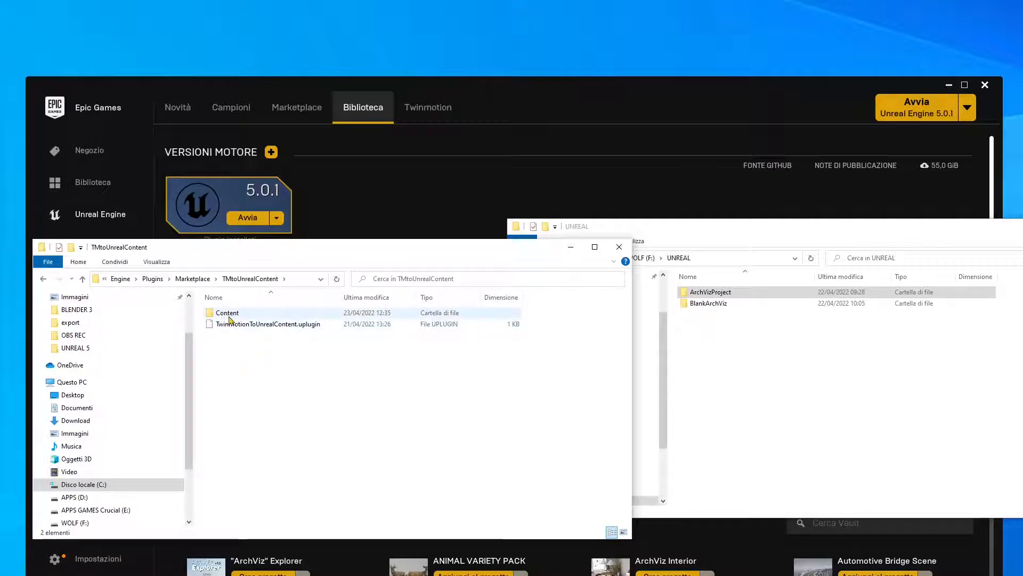
double_click(226, 313)
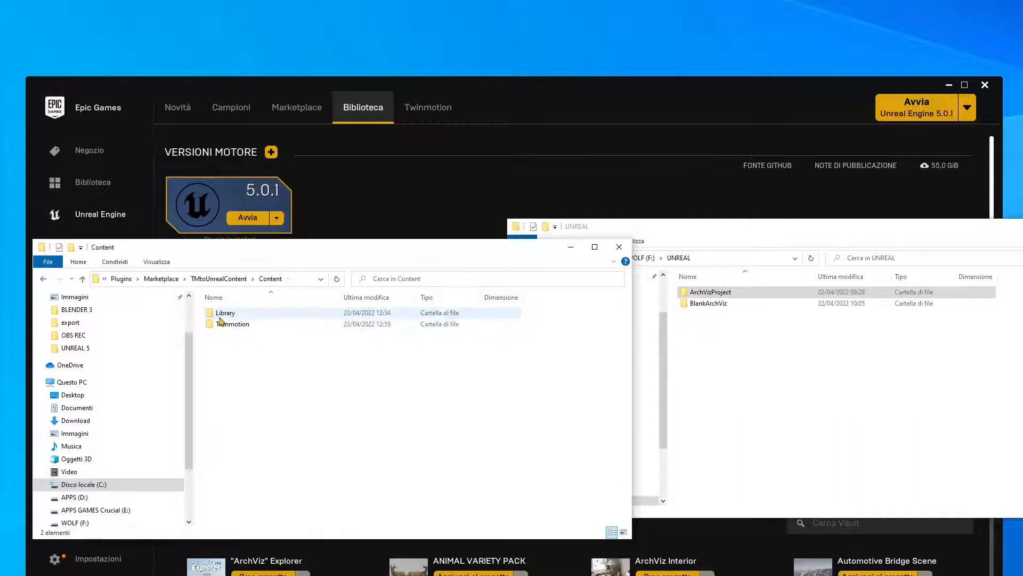
double_click(225, 312)
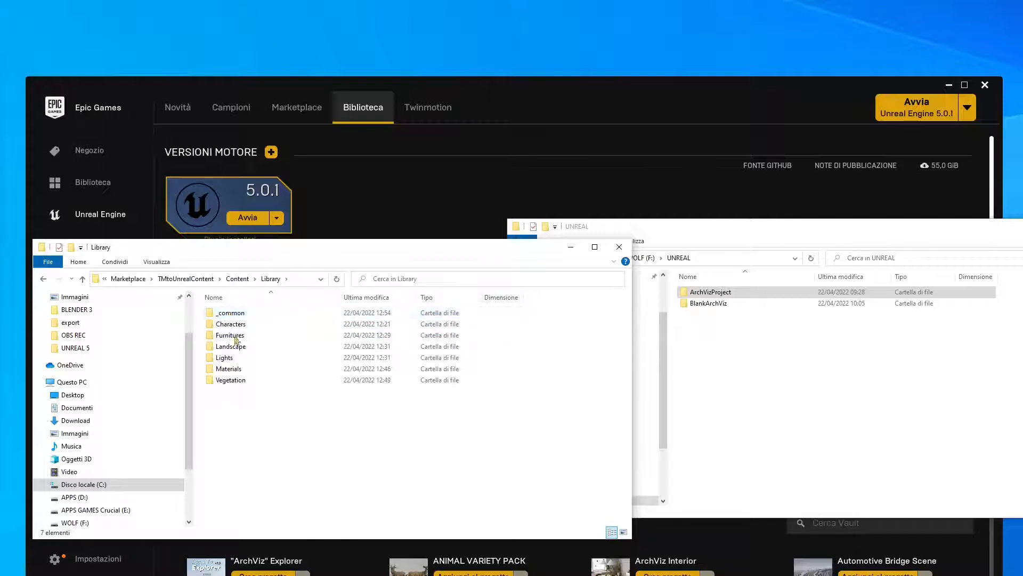
mouse_move(230, 334)
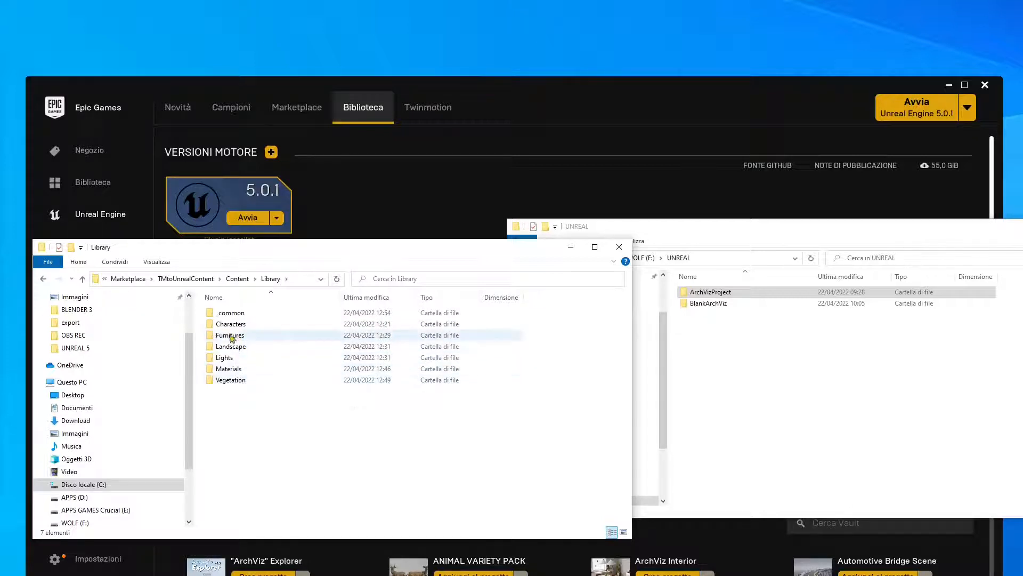
double_click(230, 323)
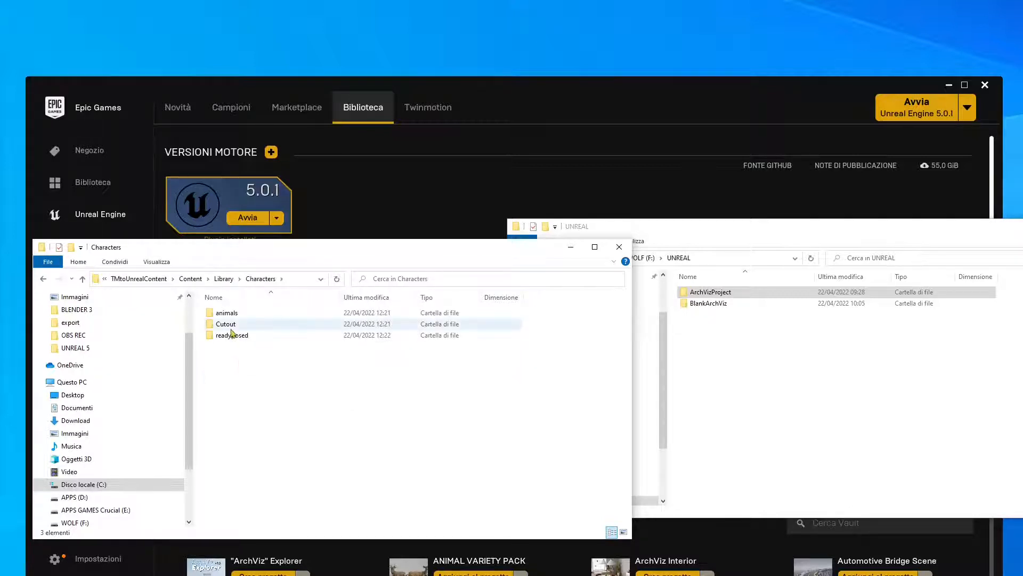
click(232, 335)
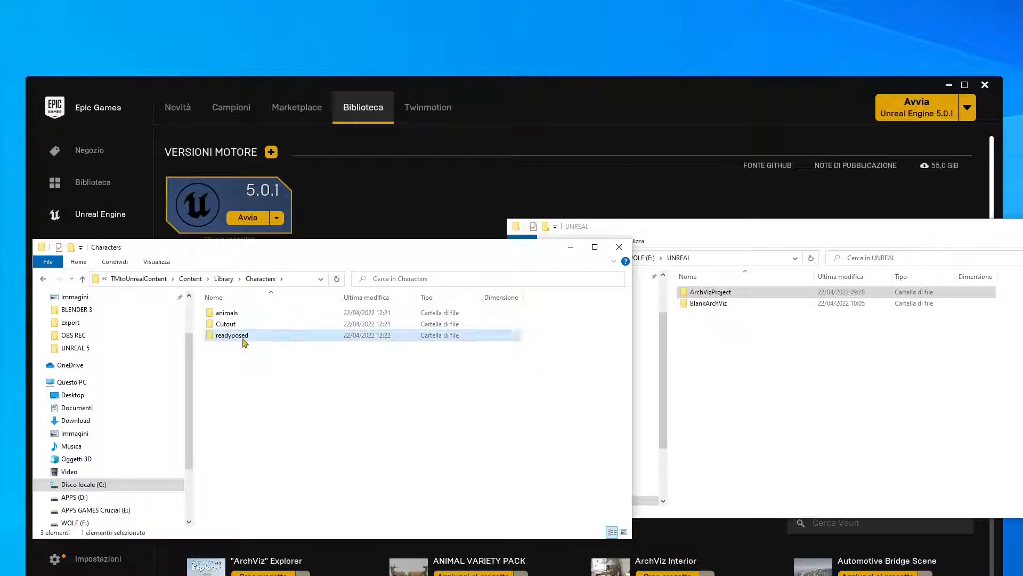
double_click(231, 335)
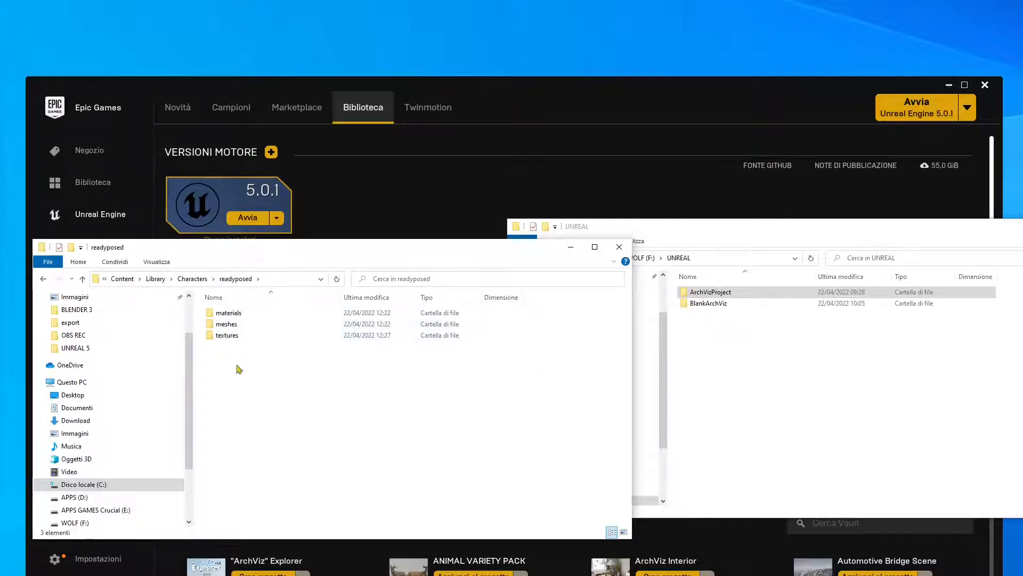
double_click(226, 324)
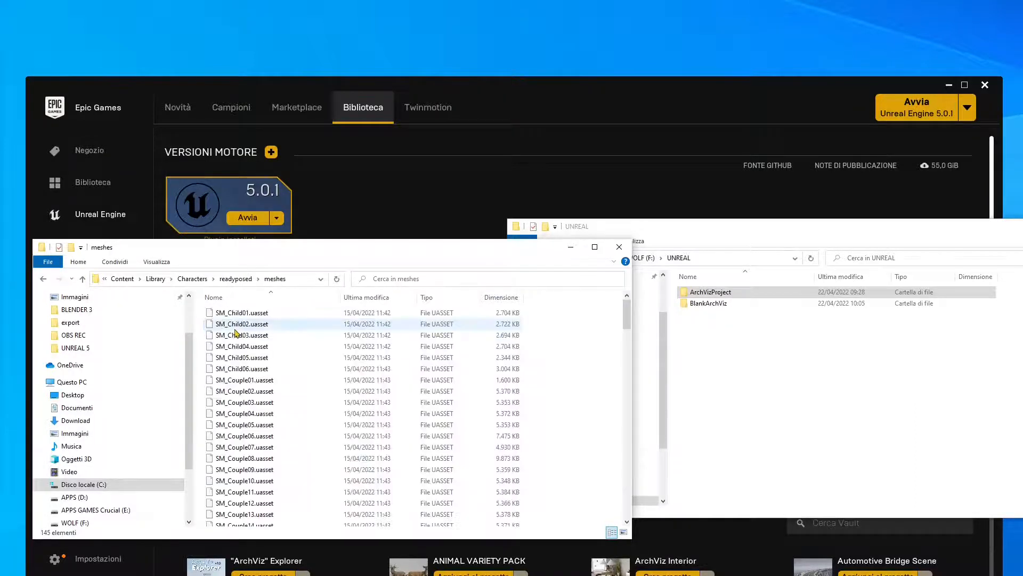
Scroll the character meshes, go back to readyposed and reopen meshes.
scroll(down, 3)
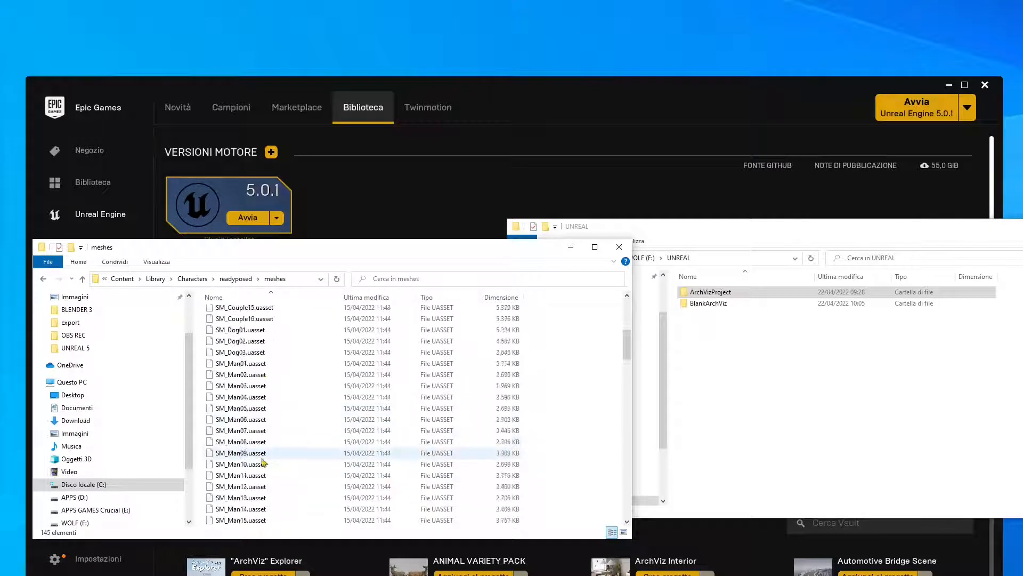
click(235, 278)
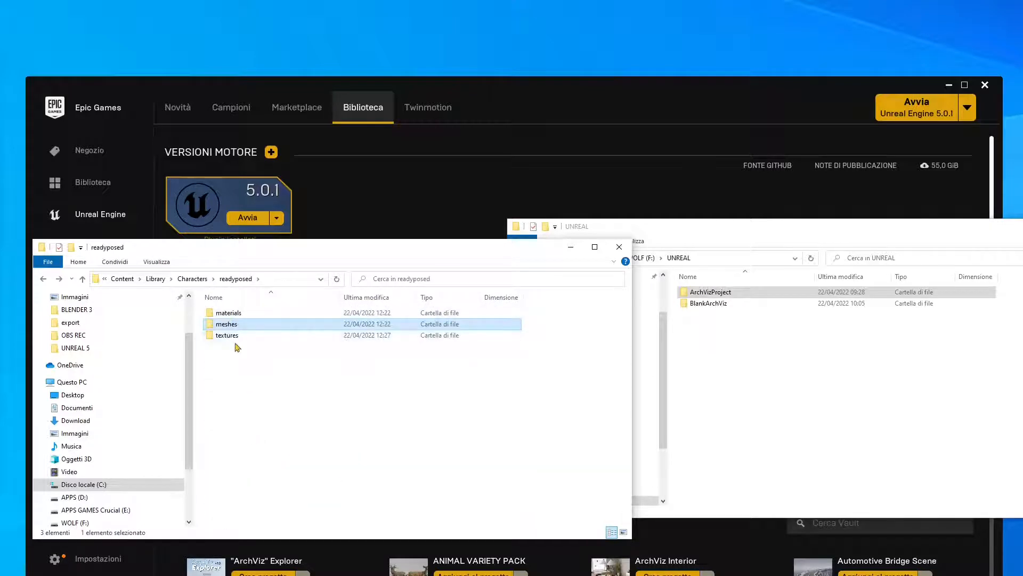
double_click(226, 323)
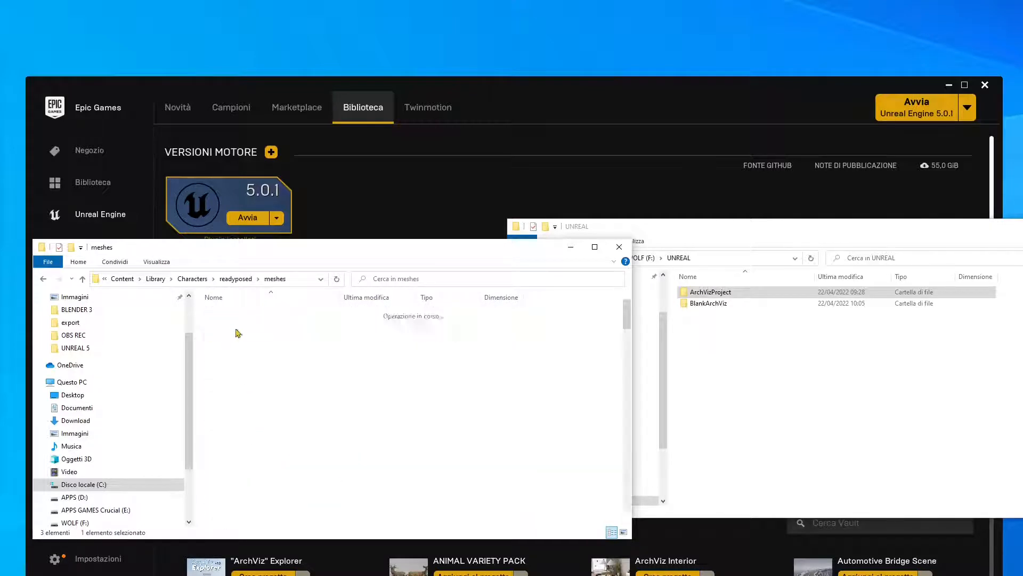